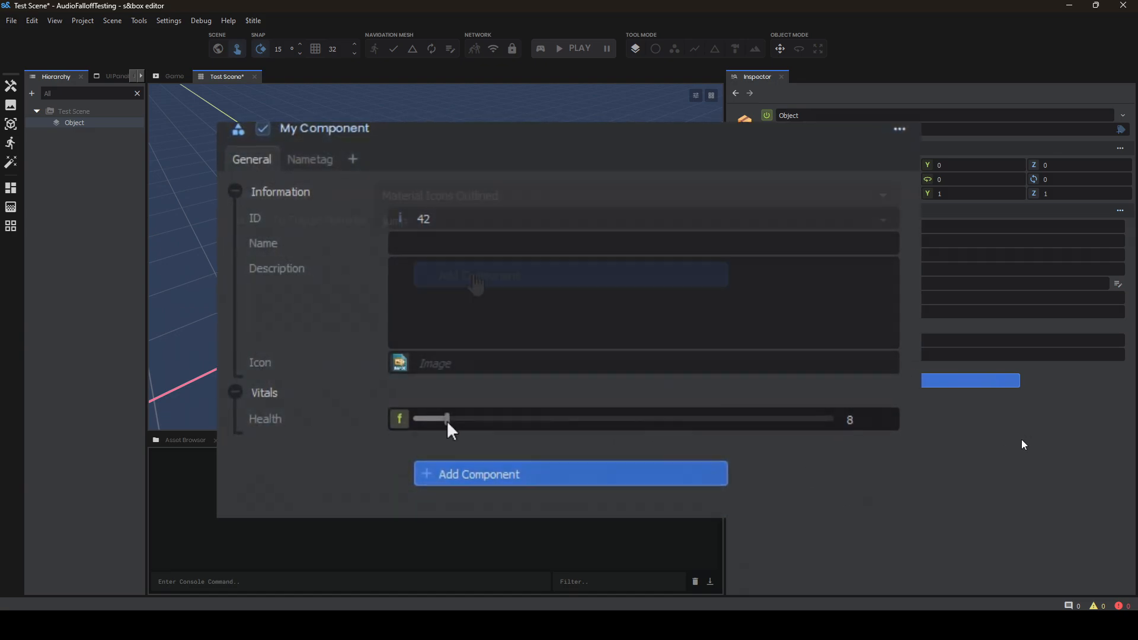
Add Header attributes and a Space above Metadata in MyComponent.cs, then view the grouped inspector
click(310, 159)
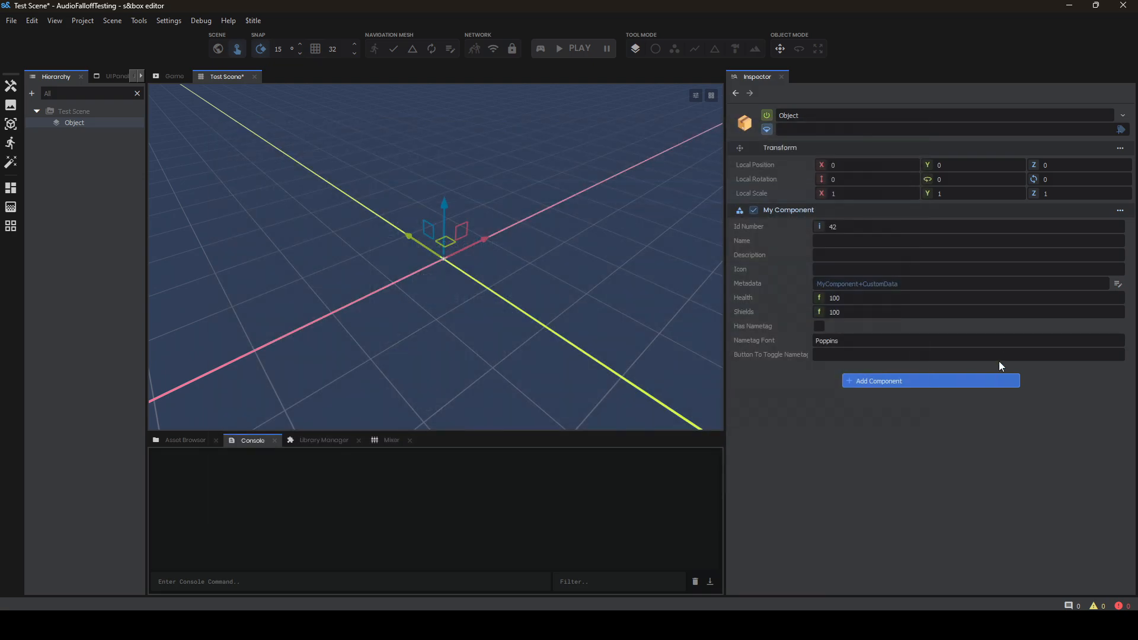
mouse_move(236, 607)
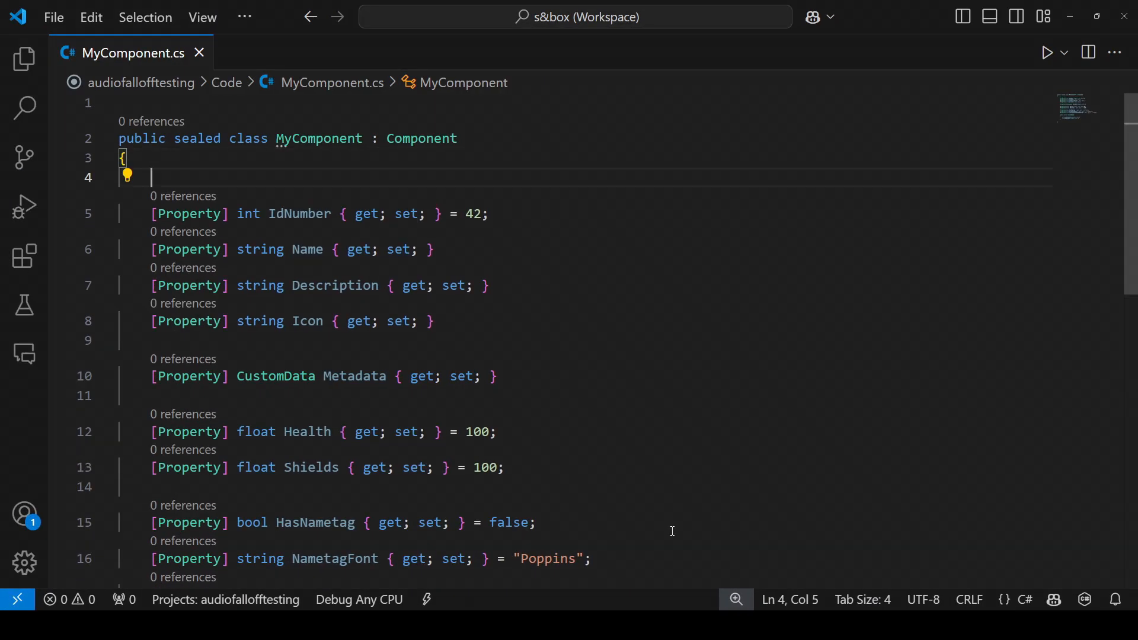
text([Header("My Component")])
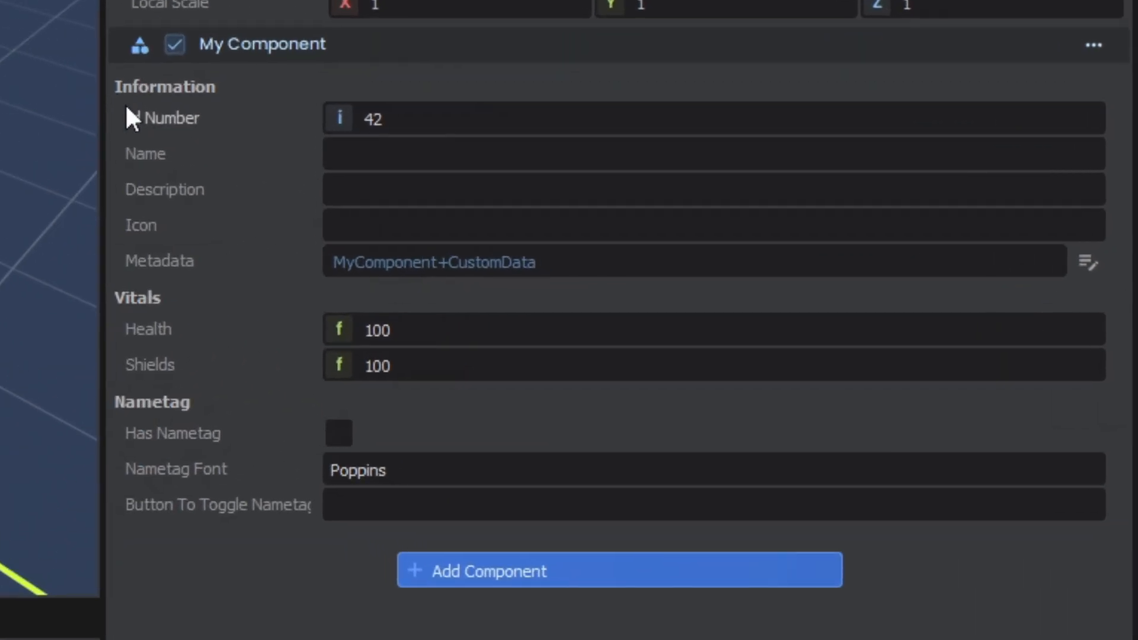
mouse_move(225, 512)
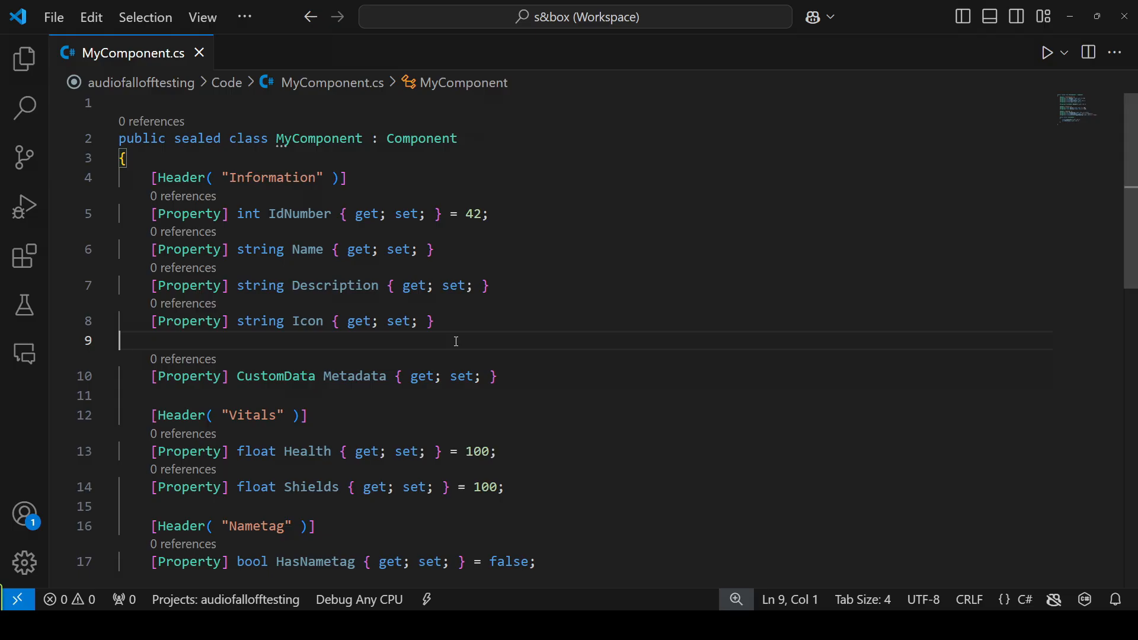
text([Space])
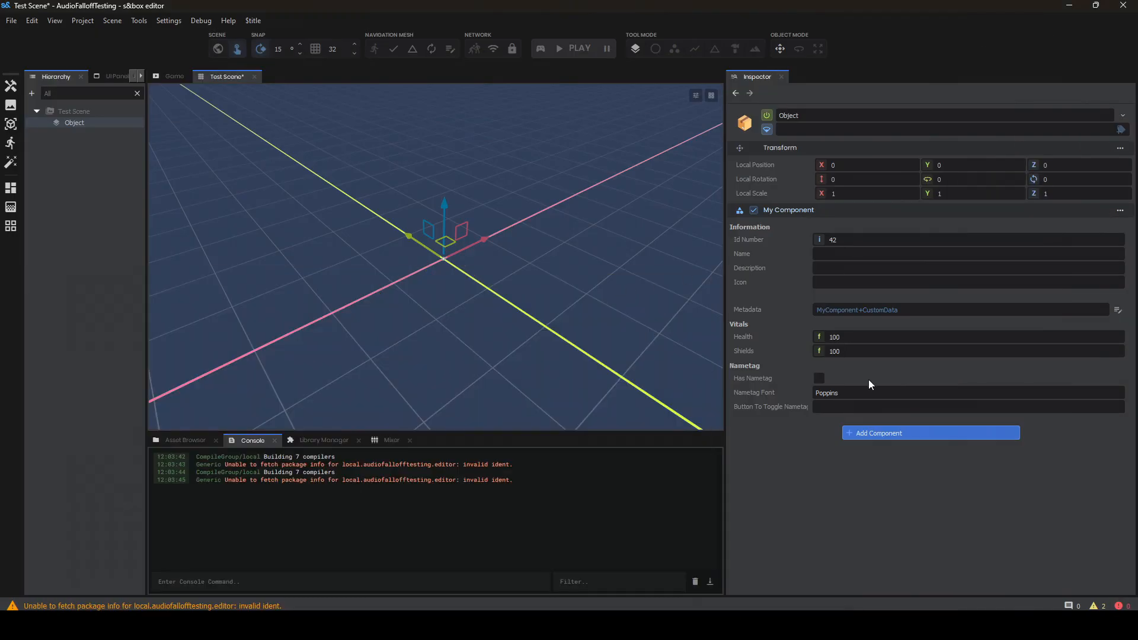
mouse_move(749, 288)
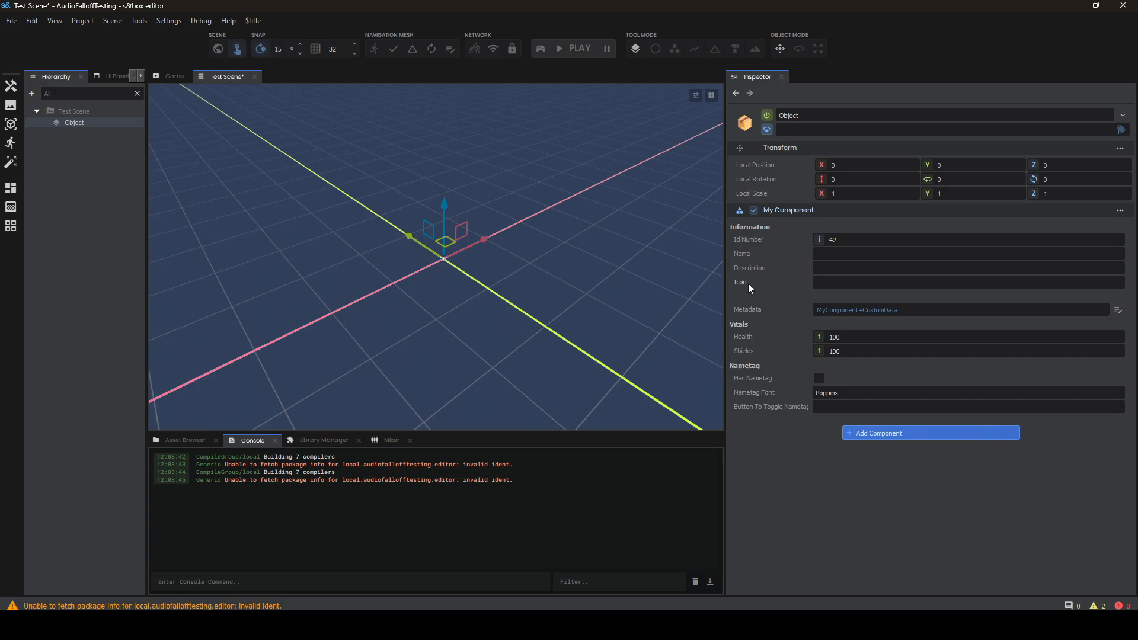
mouse_move(758, 310)
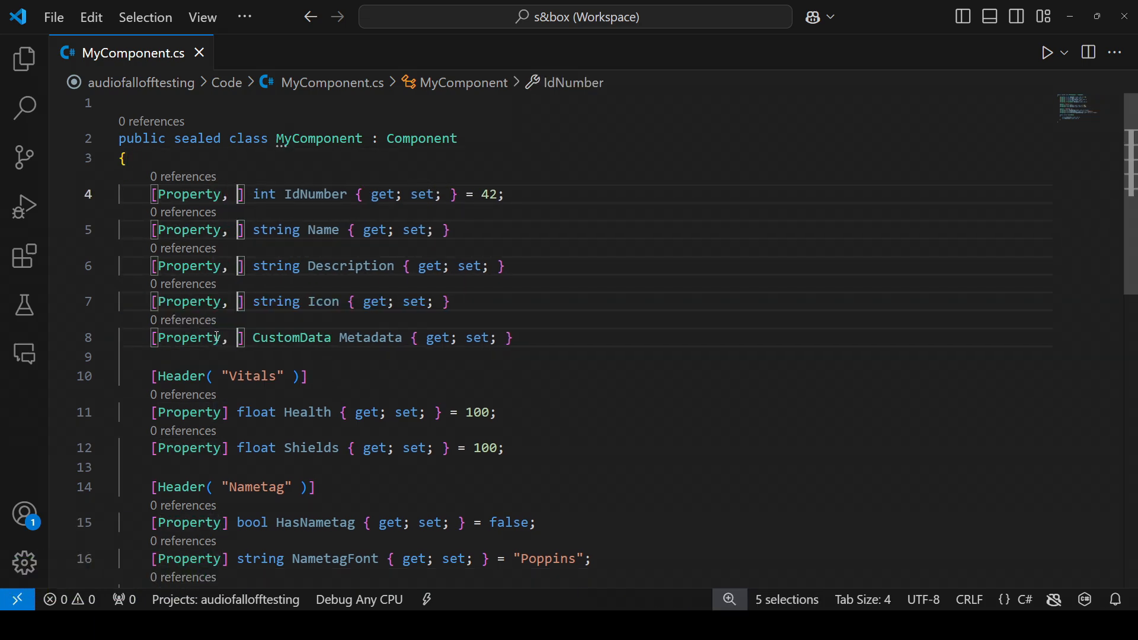
Switch headers to Group("Information") etc., then expand all collapsible groups on Object's component
text(Group( "Information" ))
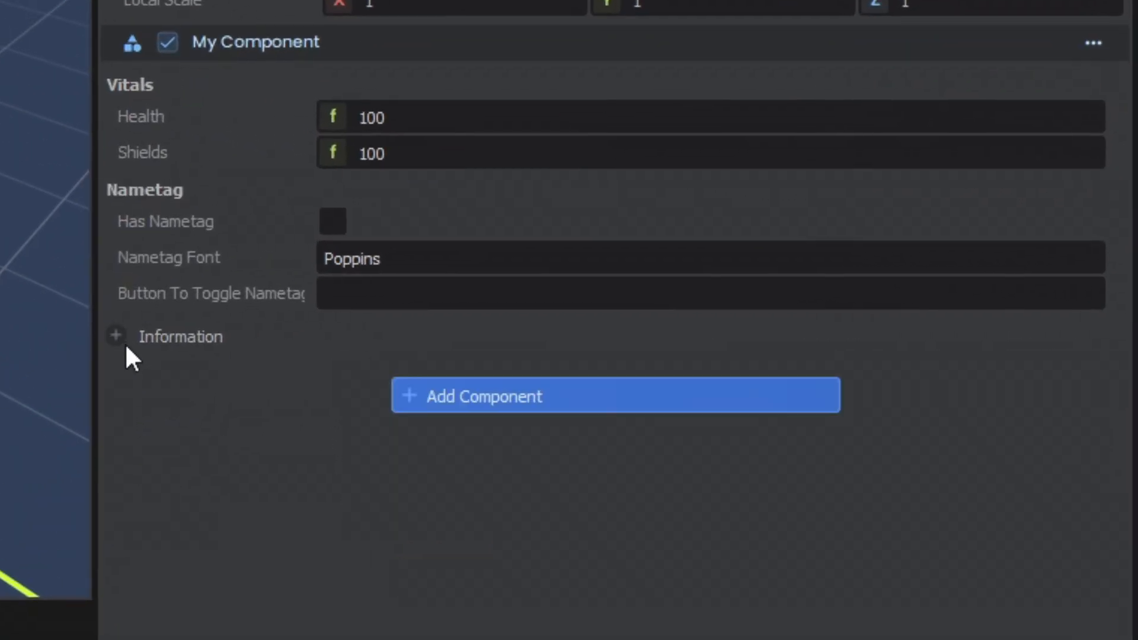
mouse_move(305, 557)
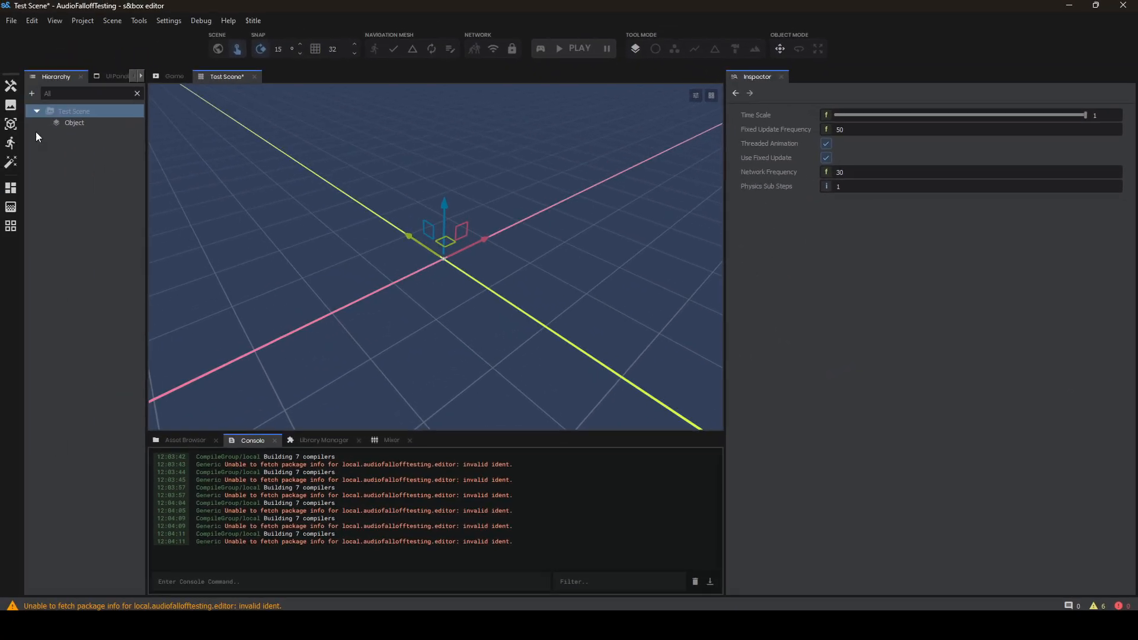
click(74, 122)
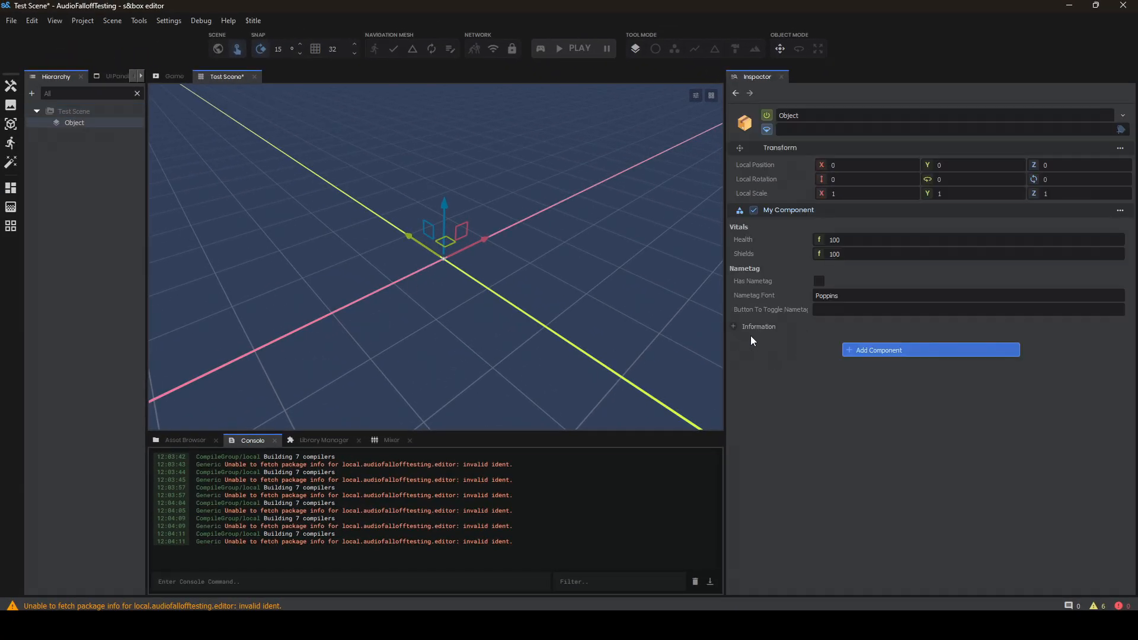
click(732, 326)
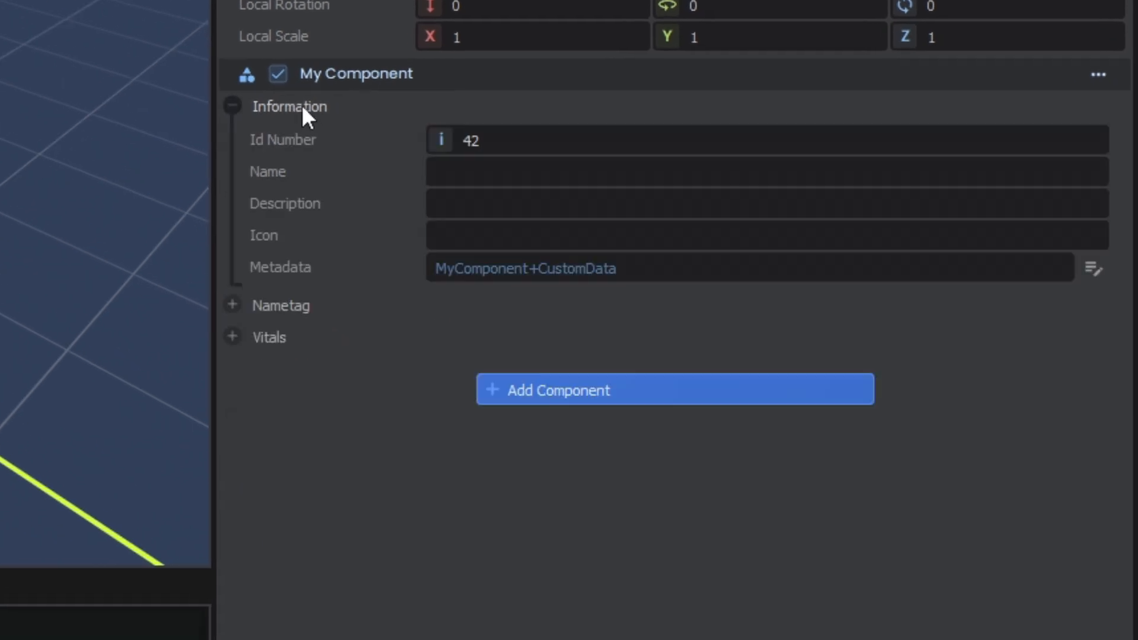
click(234, 304)
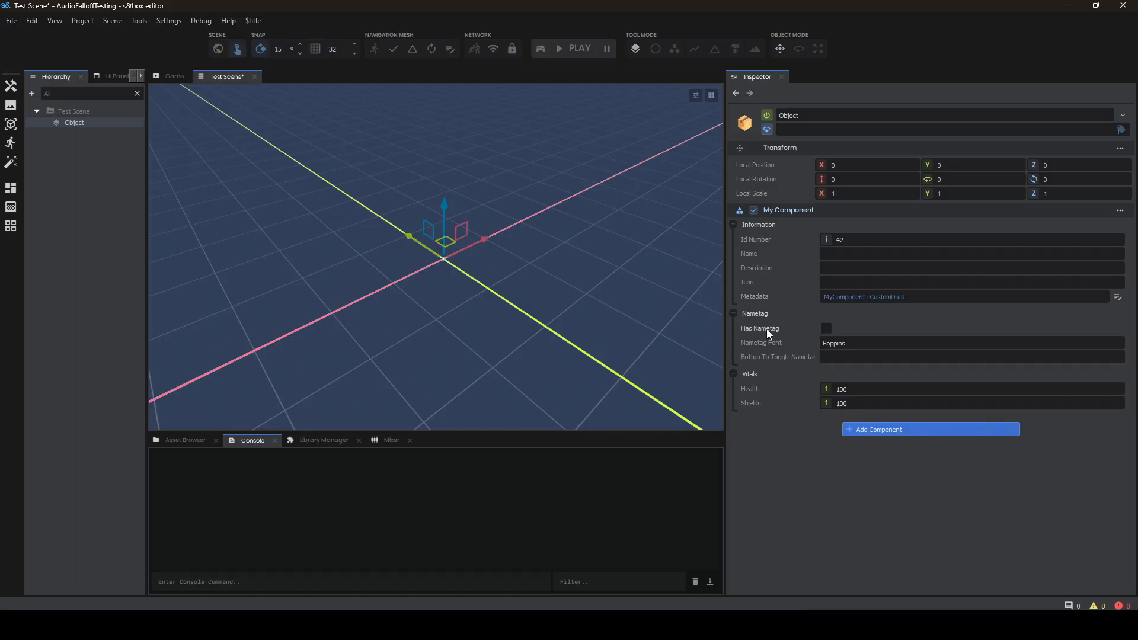
mouse_move(841, 334)
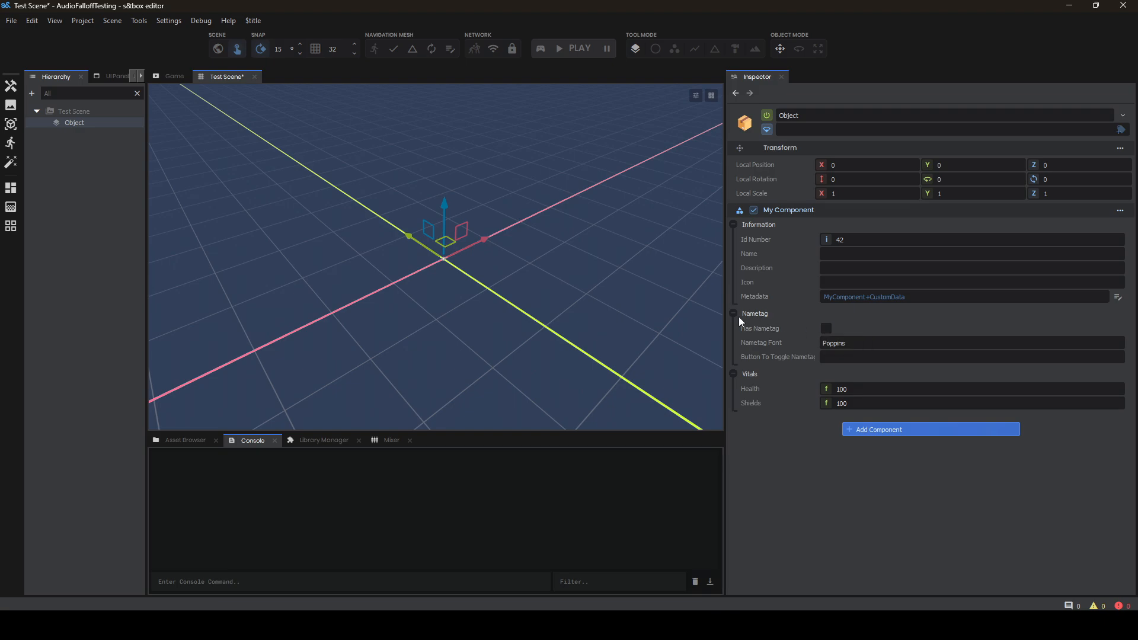
mouse_move(762, 322)
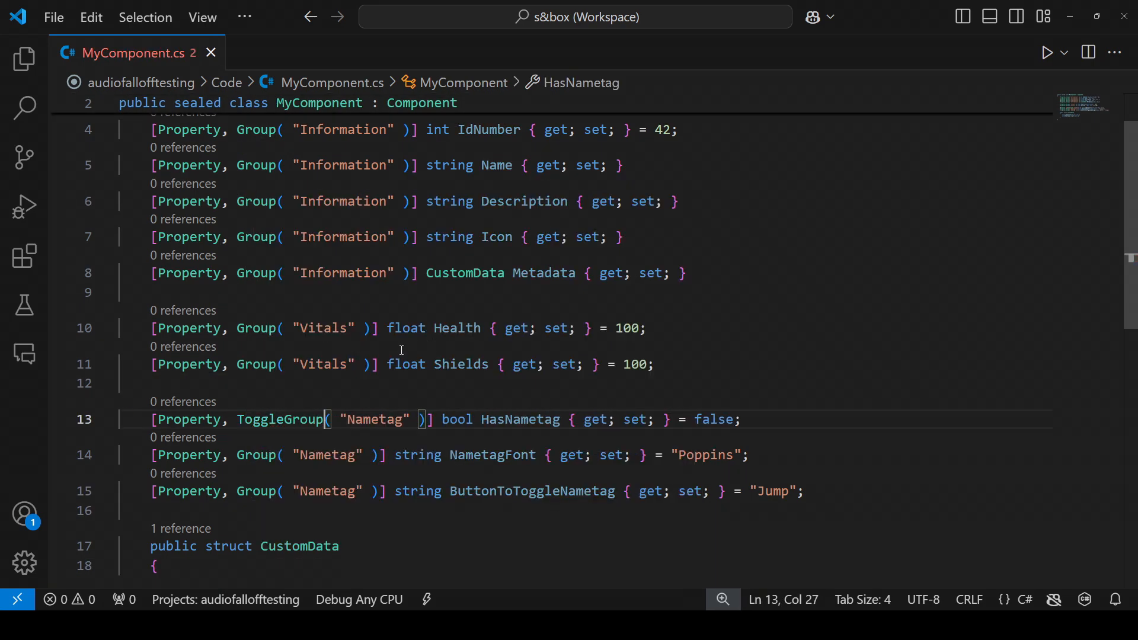
Make Nametag a ToggleGroup and tick its enable checkbox to reveal its fields
click(441, 420)
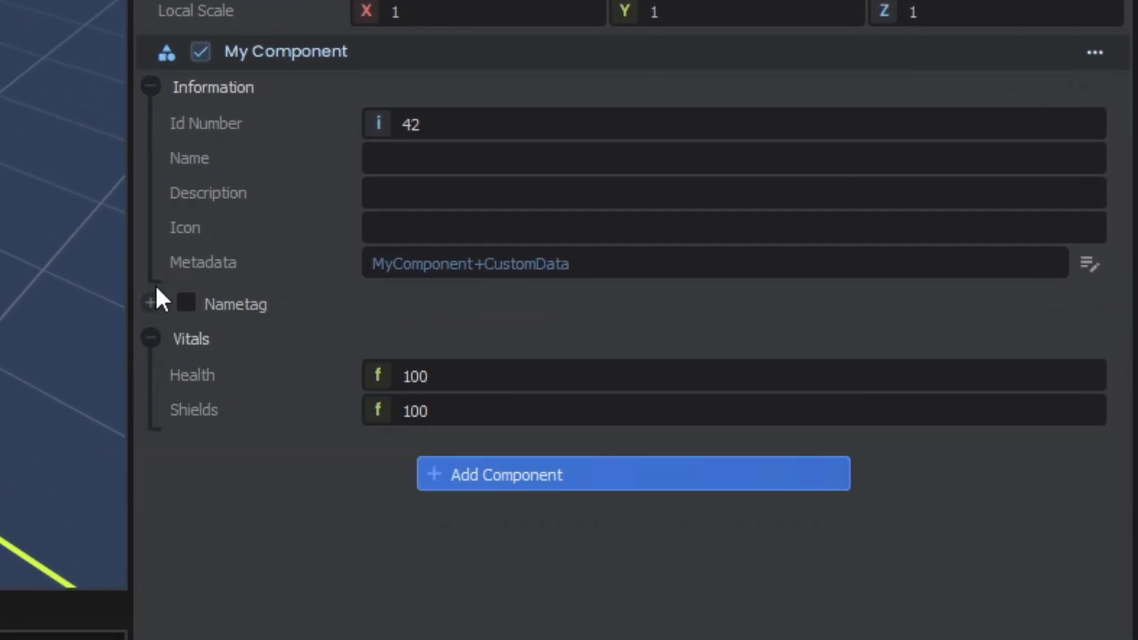
click(187, 303)
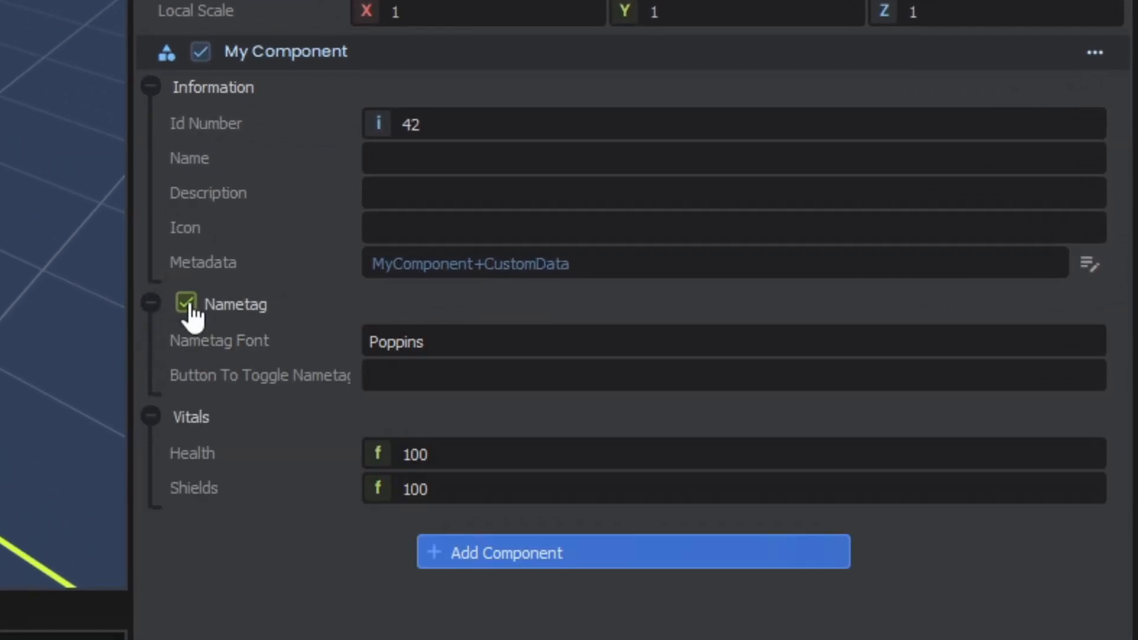
click(185, 303)
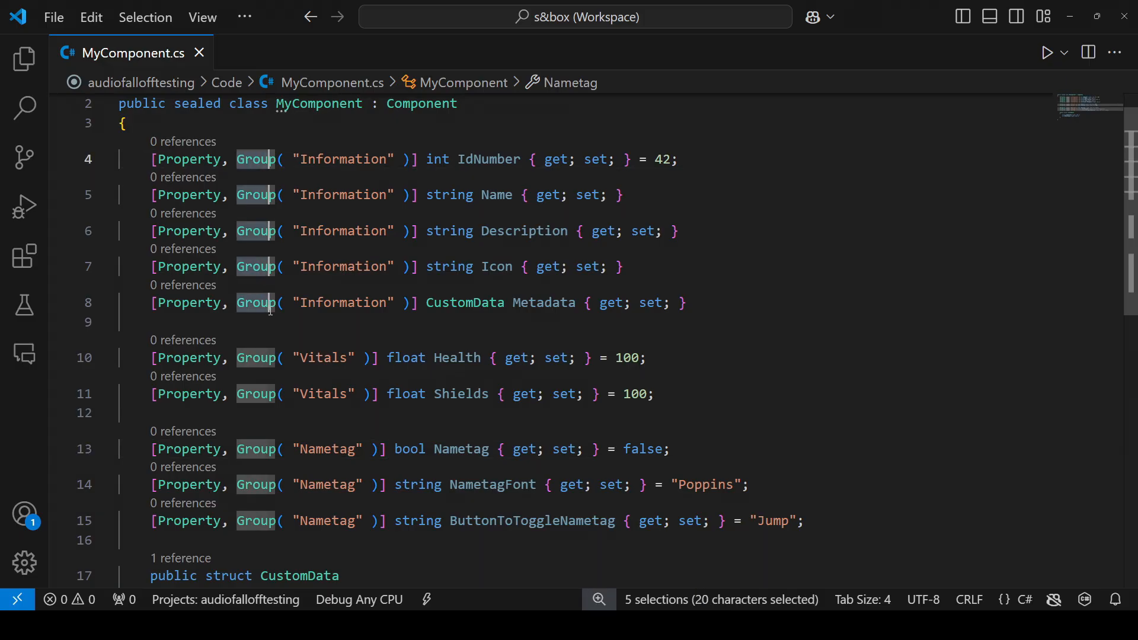
Convert groups to Feature tabs and switch between Information and Vitals, listing addable features
text(Feature)
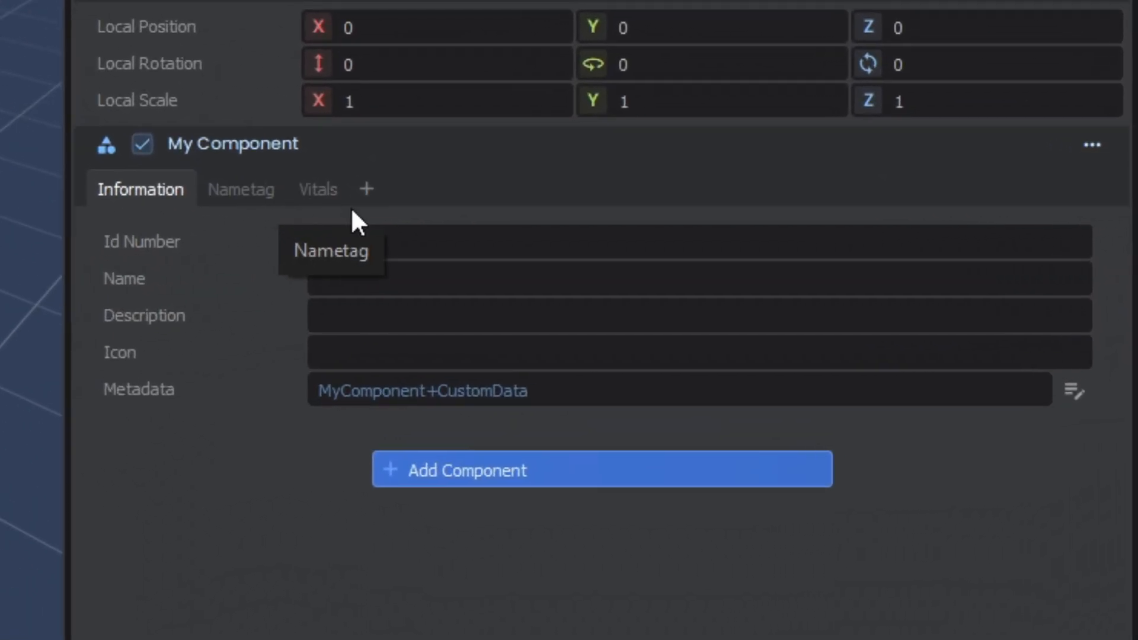
click(318, 189)
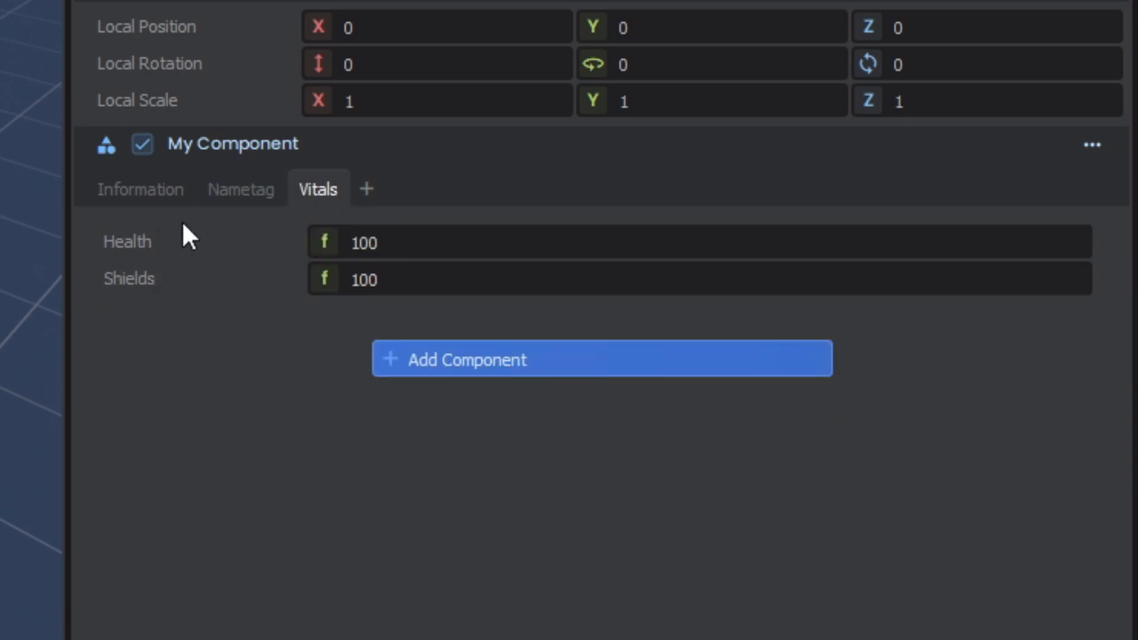
click(140, 188)
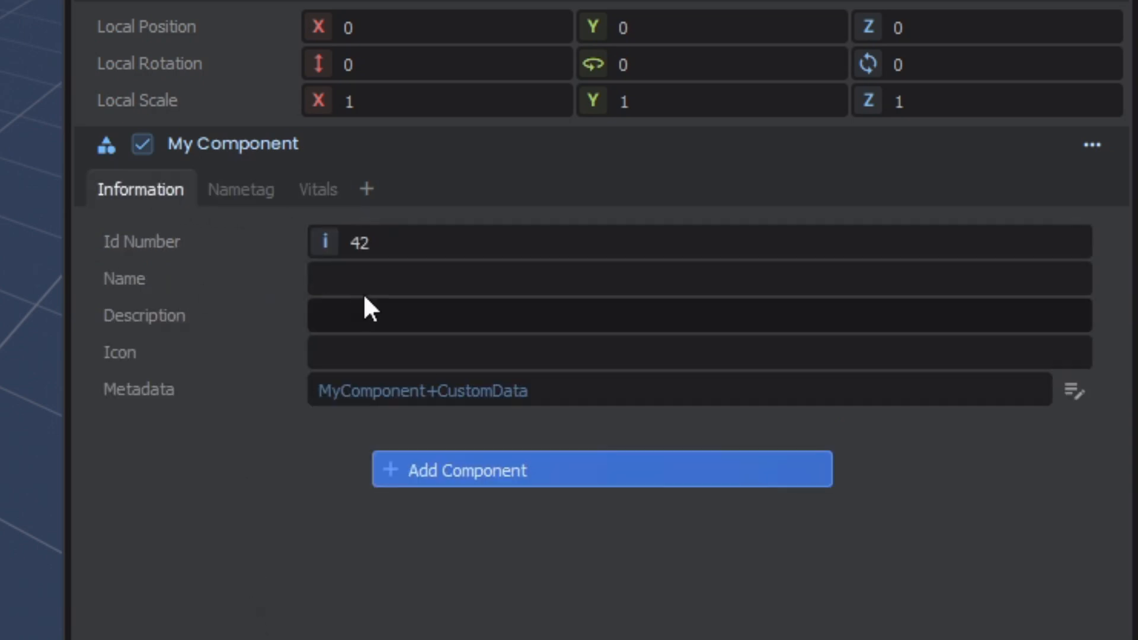
click(365, 189)
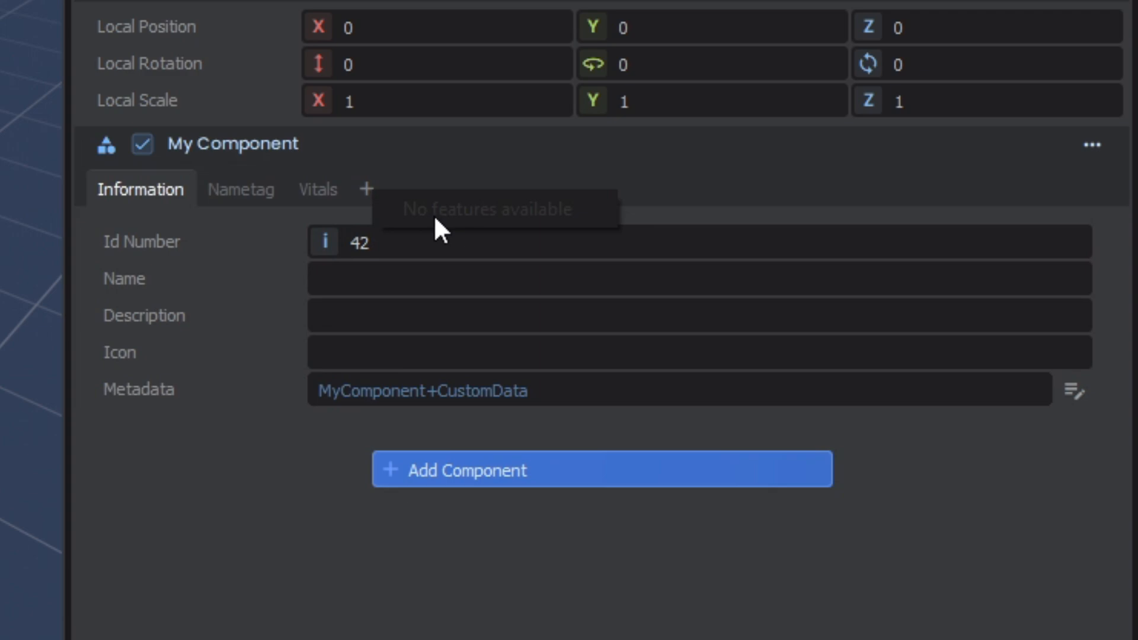
mouse_move(324, 173)
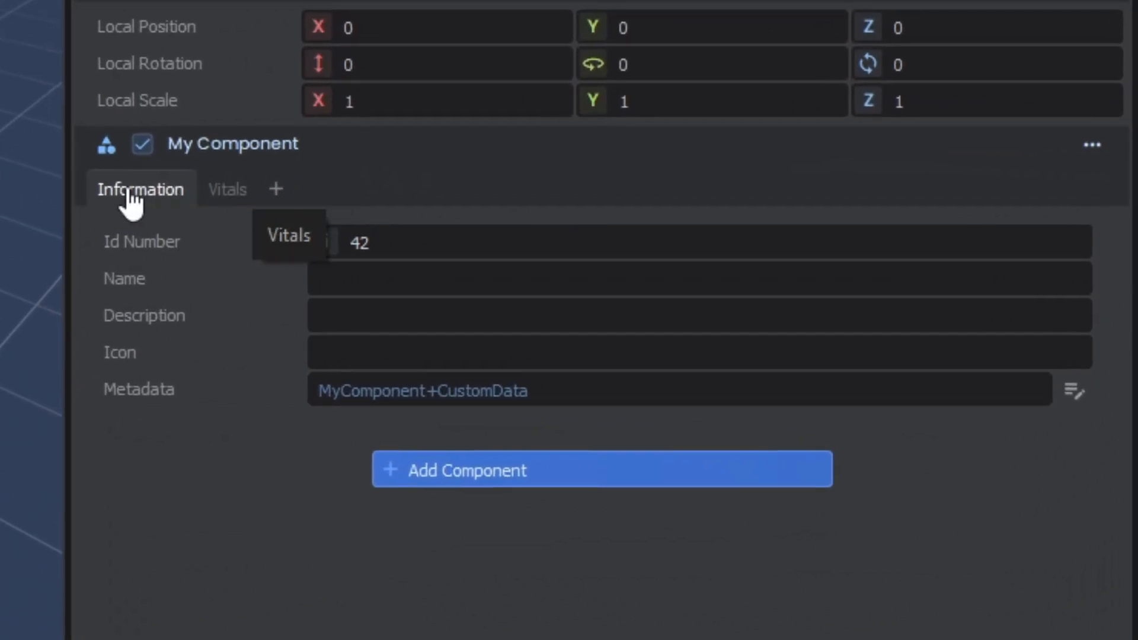
mouse_move(275, 188)
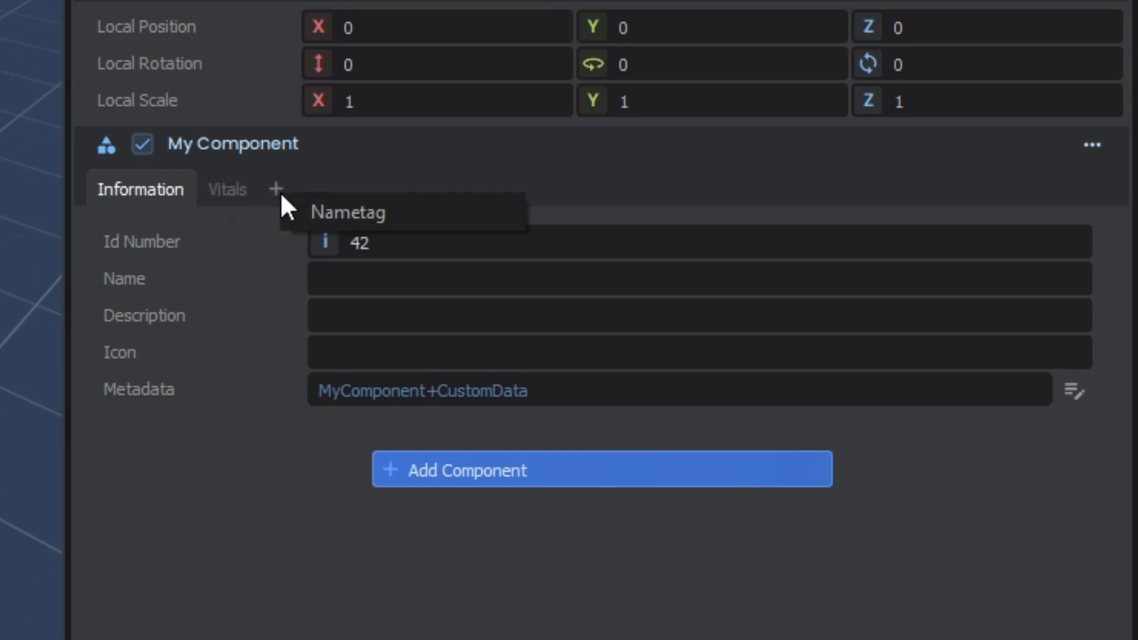
Add, remove and re-add the optional Nametag feature tab and show its fields
click(318, 190)
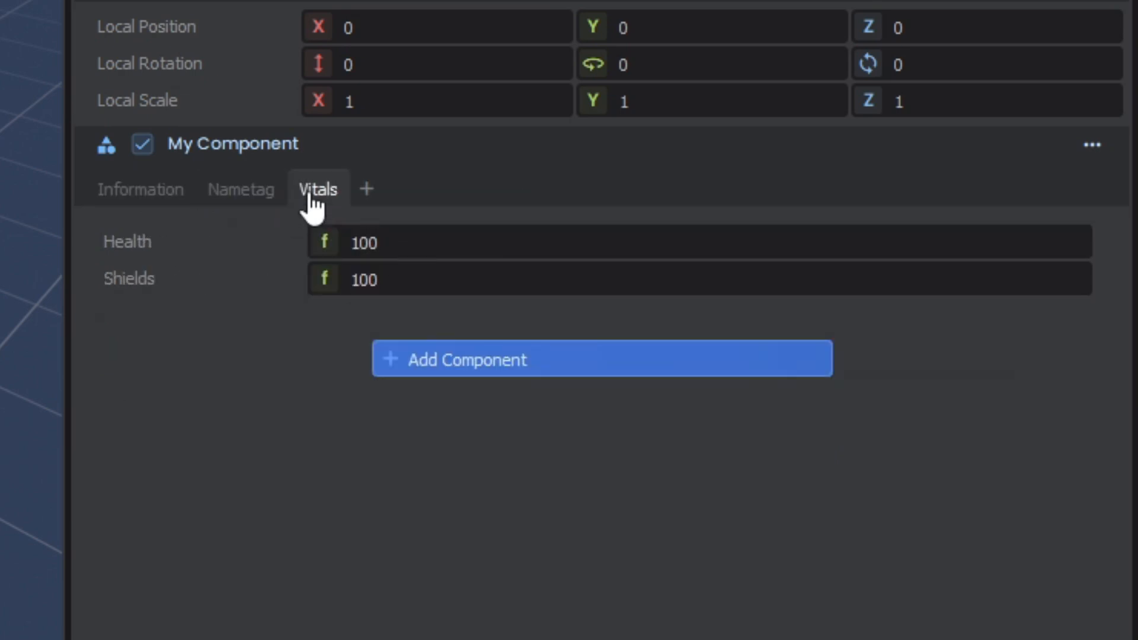
right_click(240, 189)
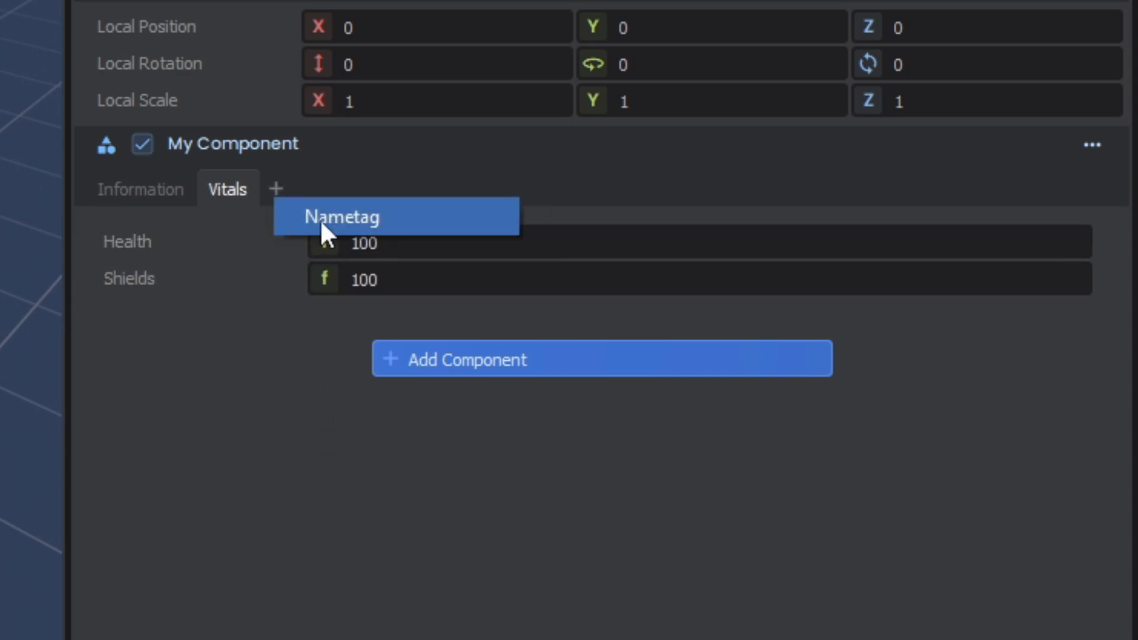
click(341, 215)
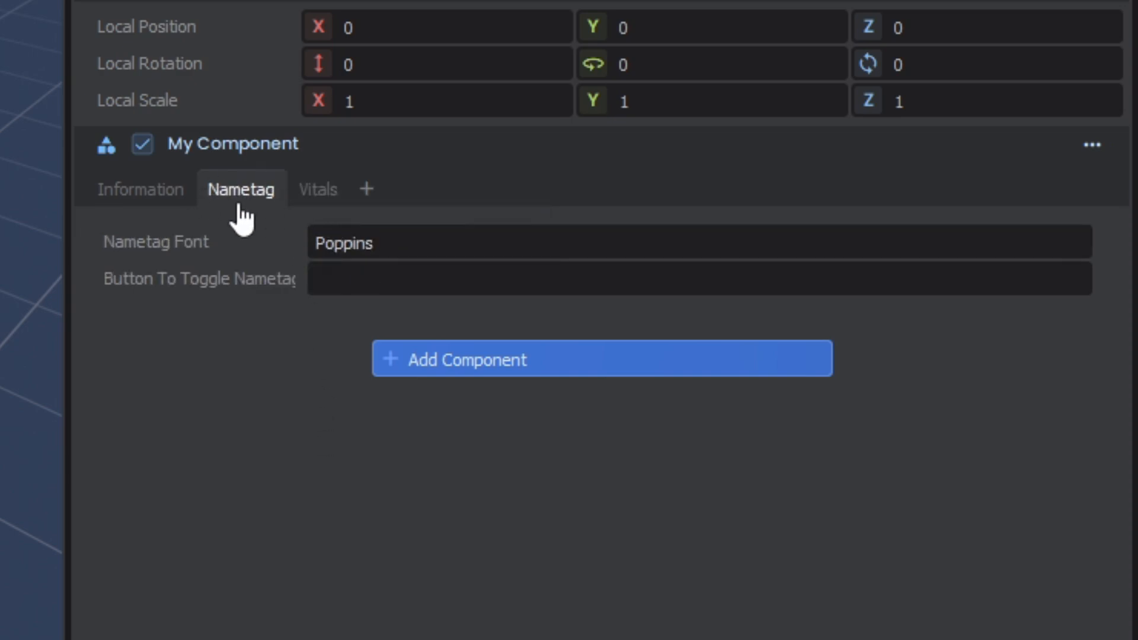
click(318, 189)
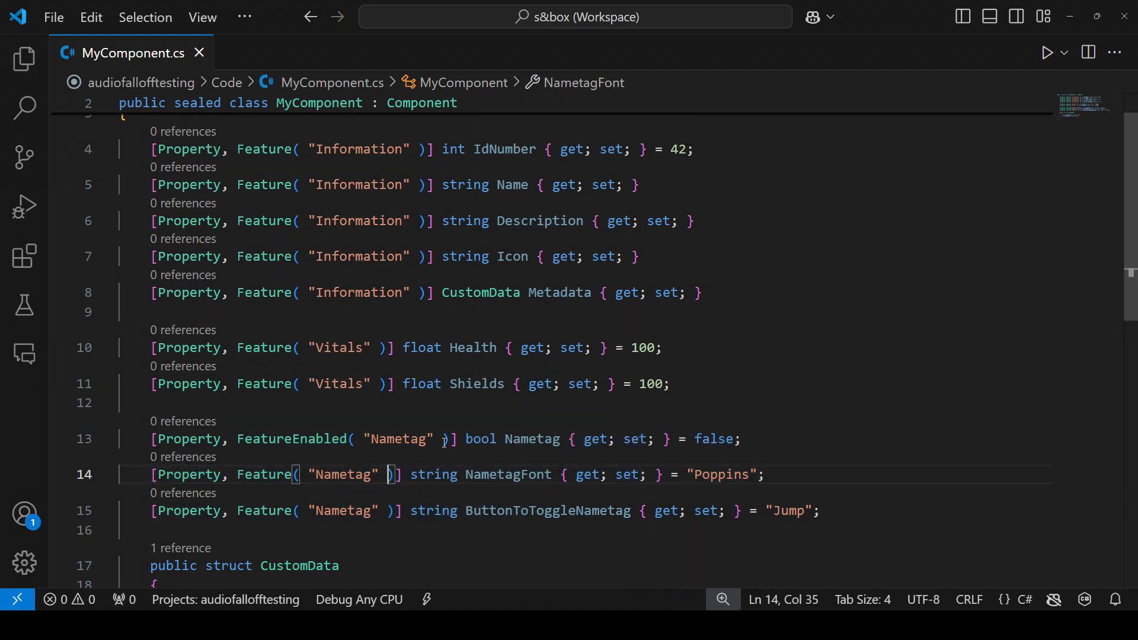
mouse_move(291, 371)
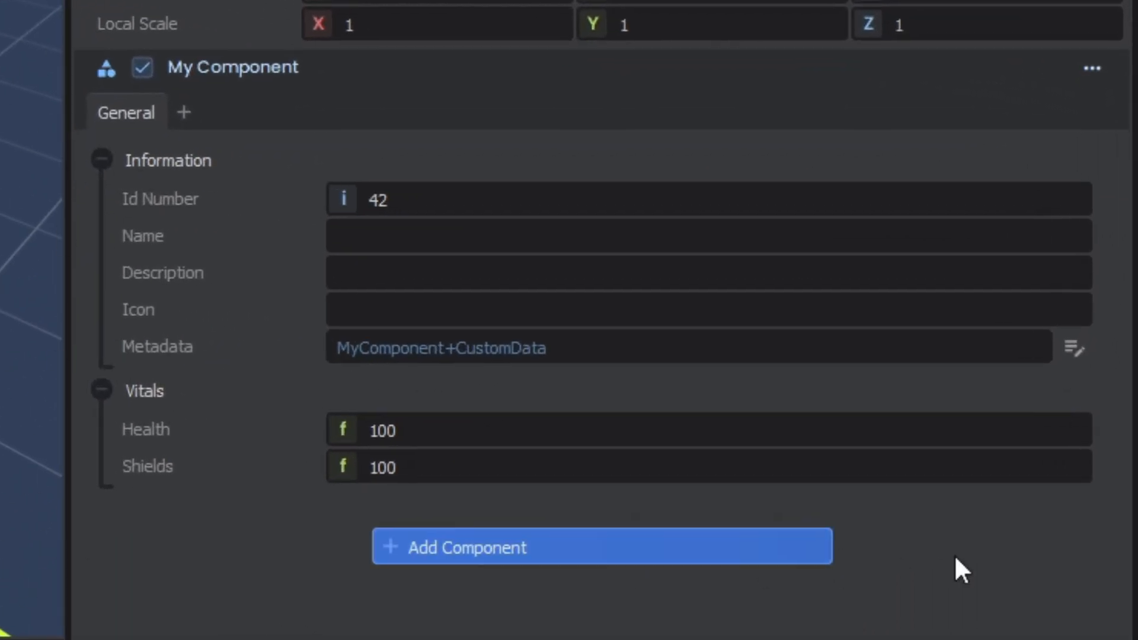
mouse_move(185, 113)
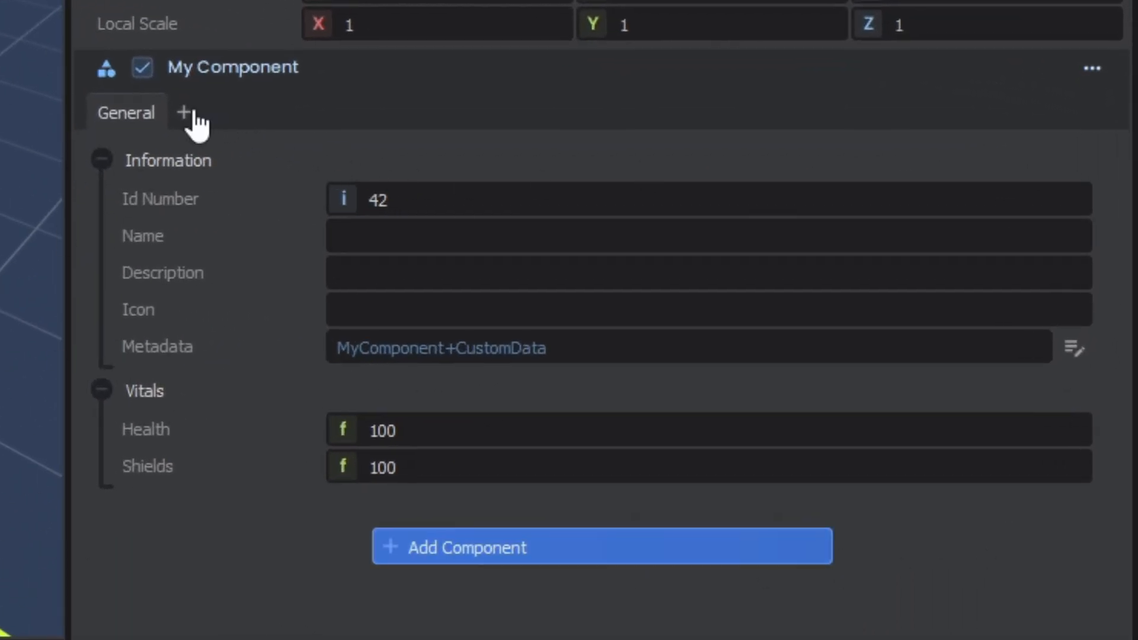
click(184, 113)
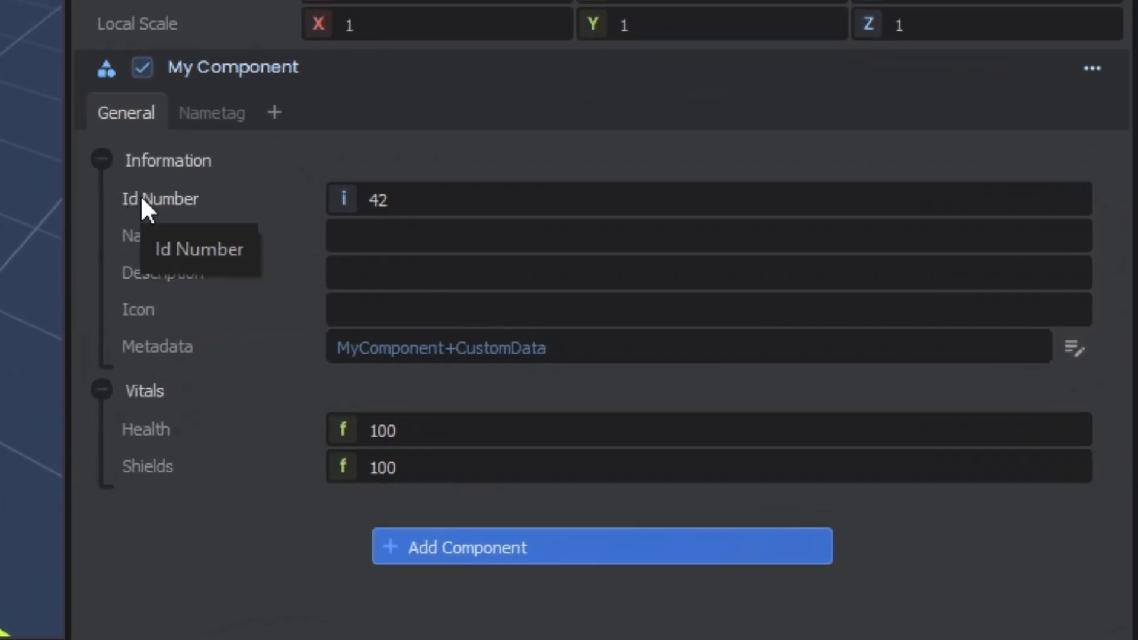
mouse_move(211, 178)
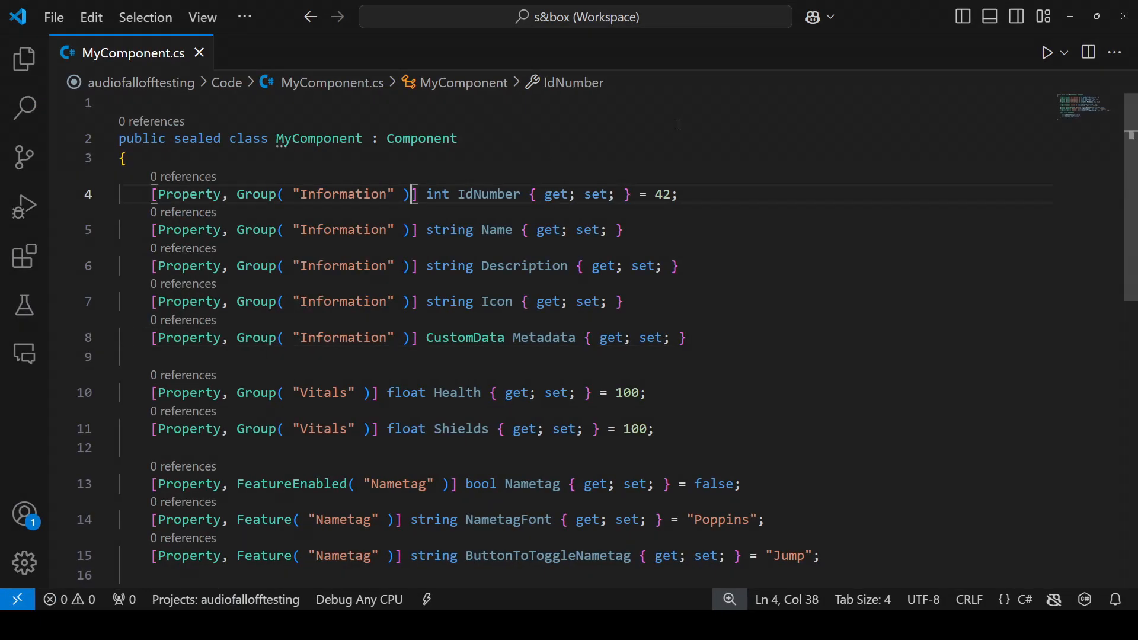
Give IdNumber a Title("ID") label and mark it ReadOnly
text(, Title("I)
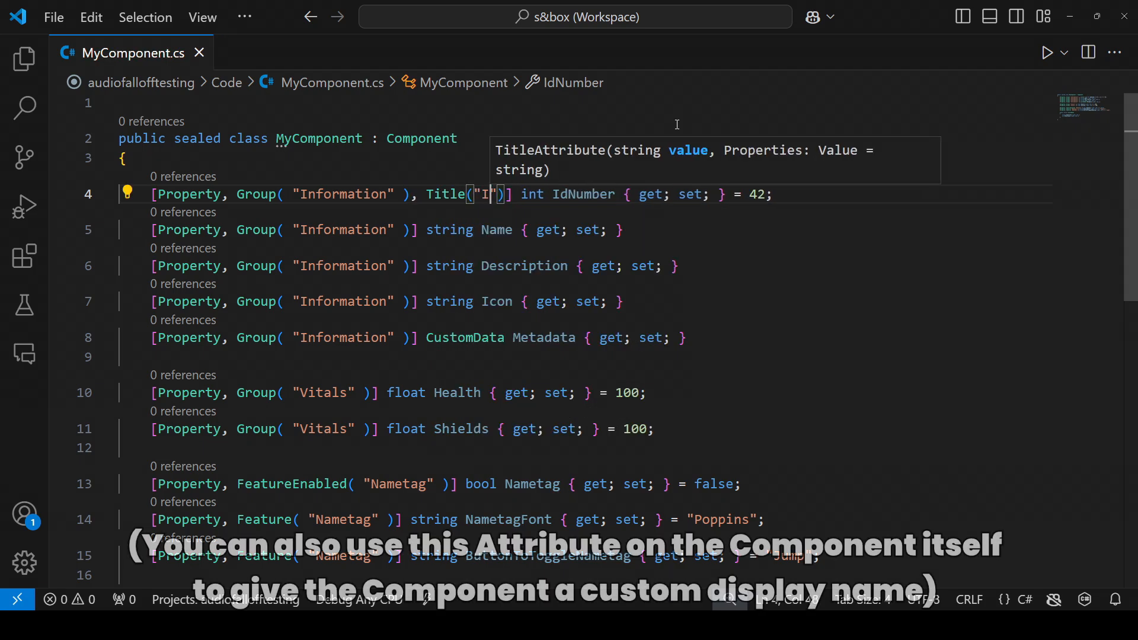
text(D)
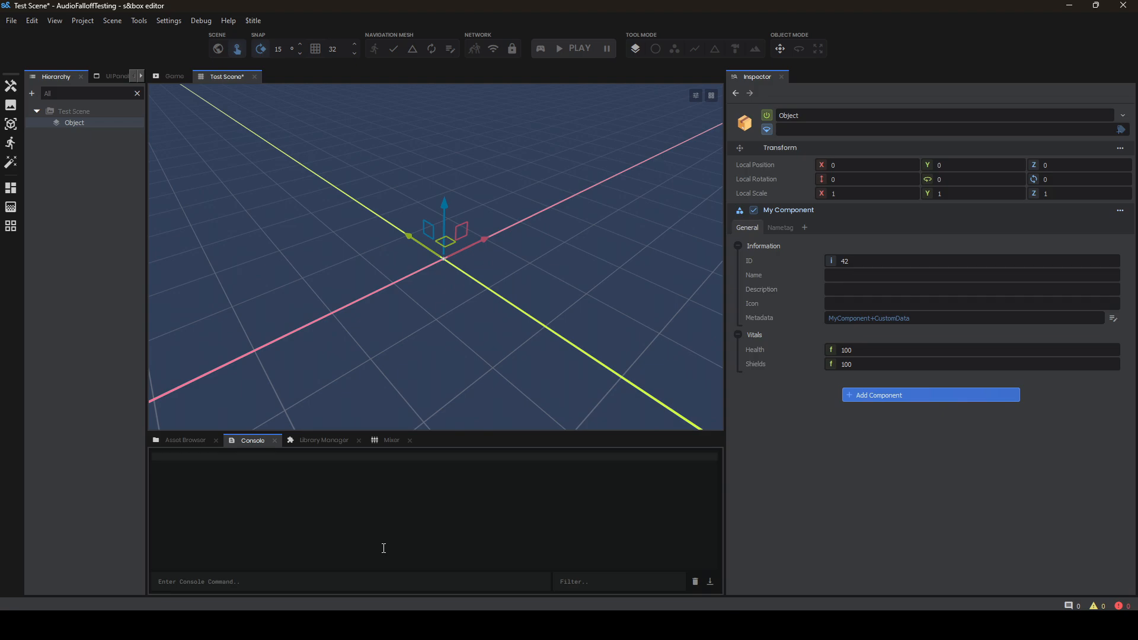
mouse_move(193, 557)
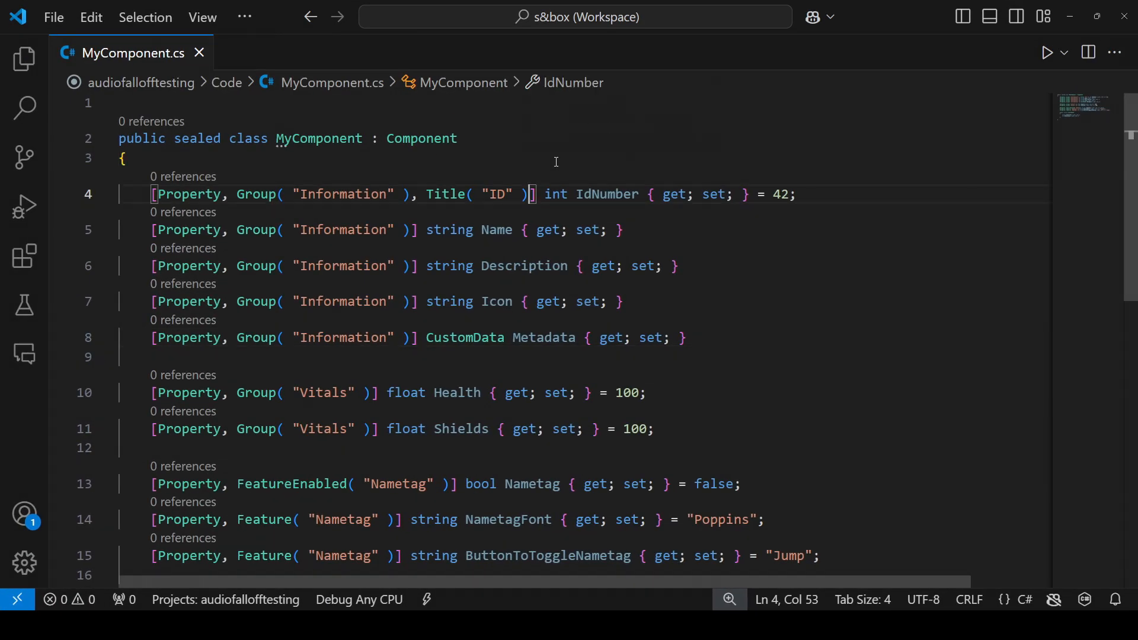
text(, ReadOnly)
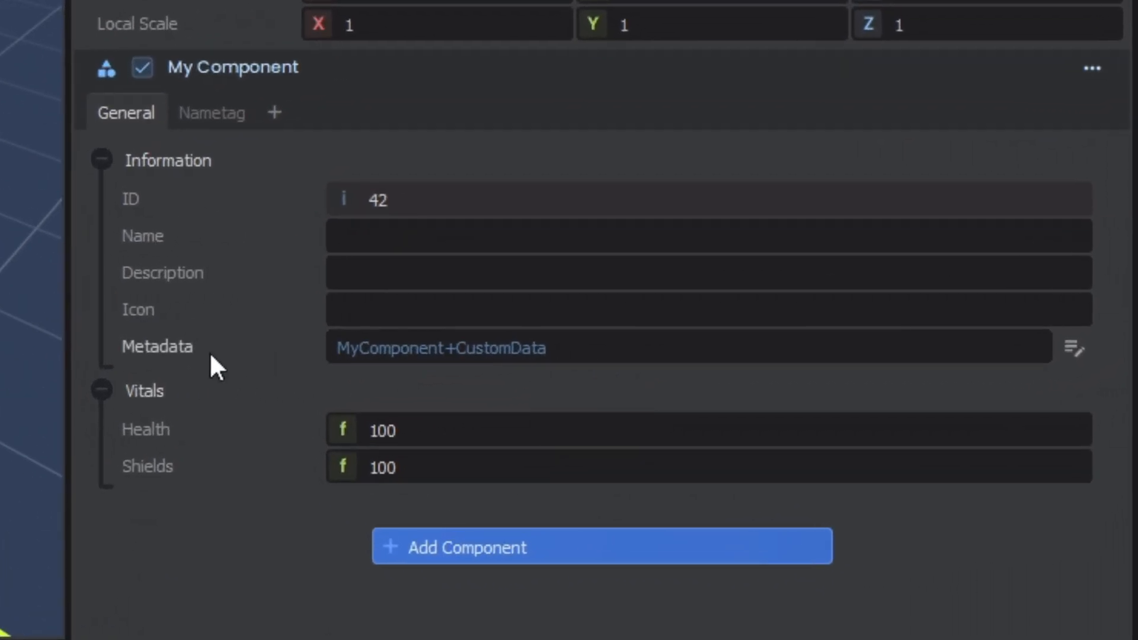
mouse_move(458, 406)
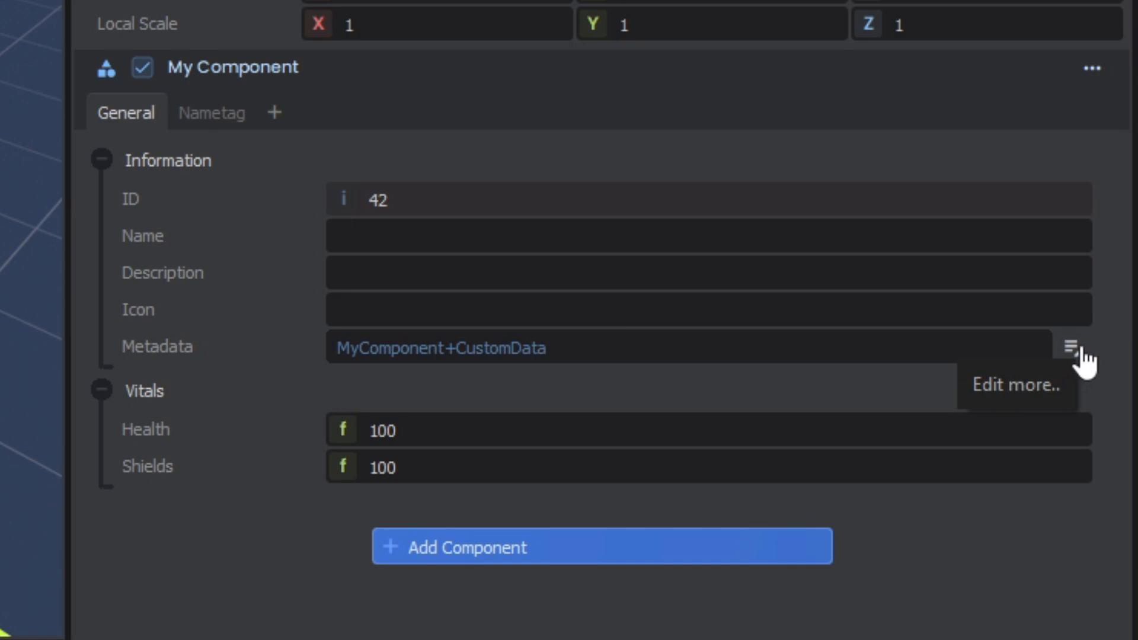
Try Metadata's Edit more dialog, then add KeyProperty and InlineEditor so its fields show inline
click(1073, 347)
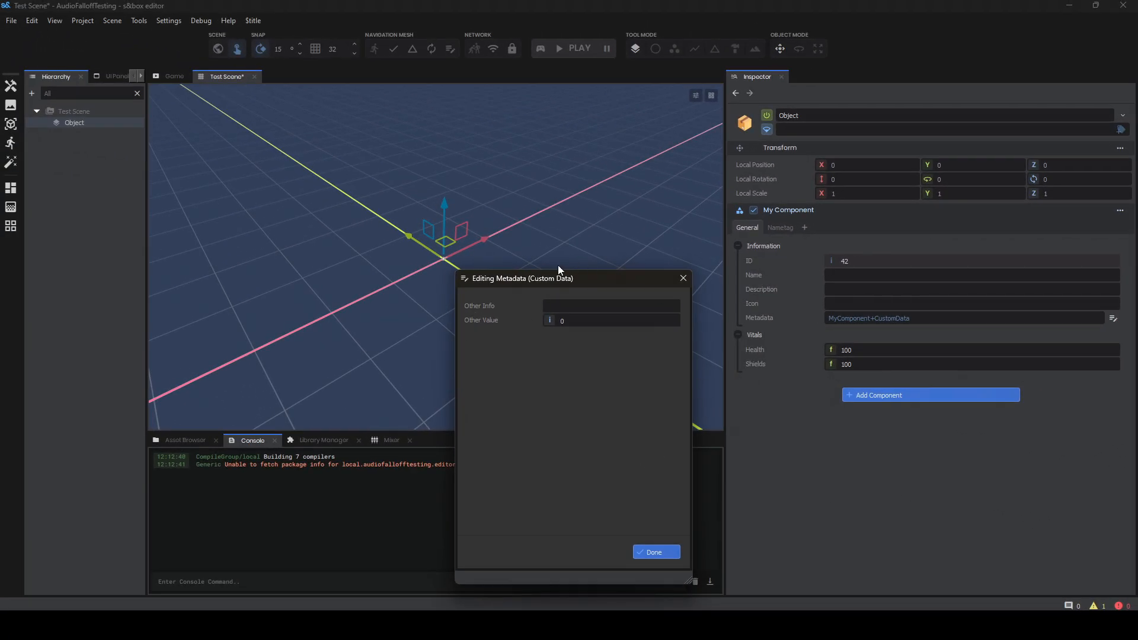
mouse_move(1043, 383)
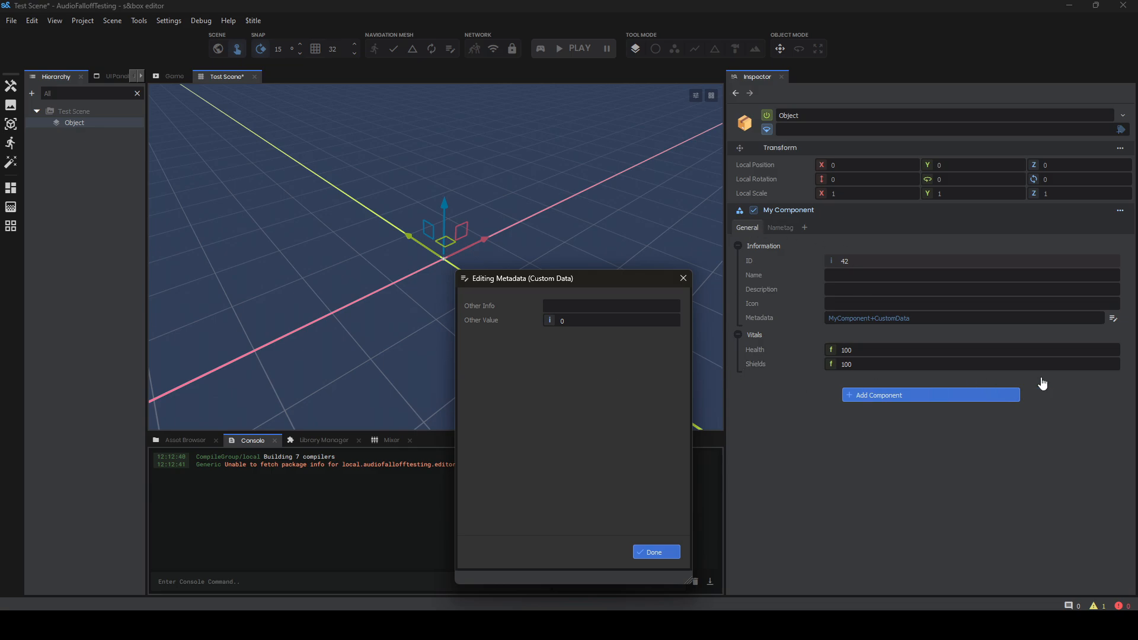
click(654, 551)
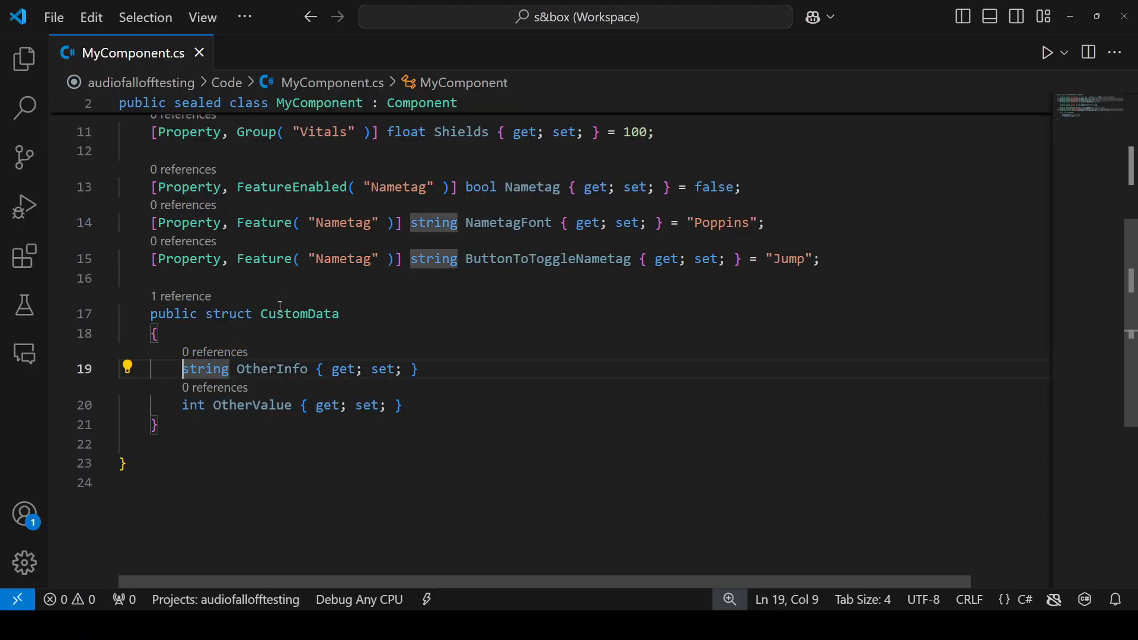
text(KLeyProperty])
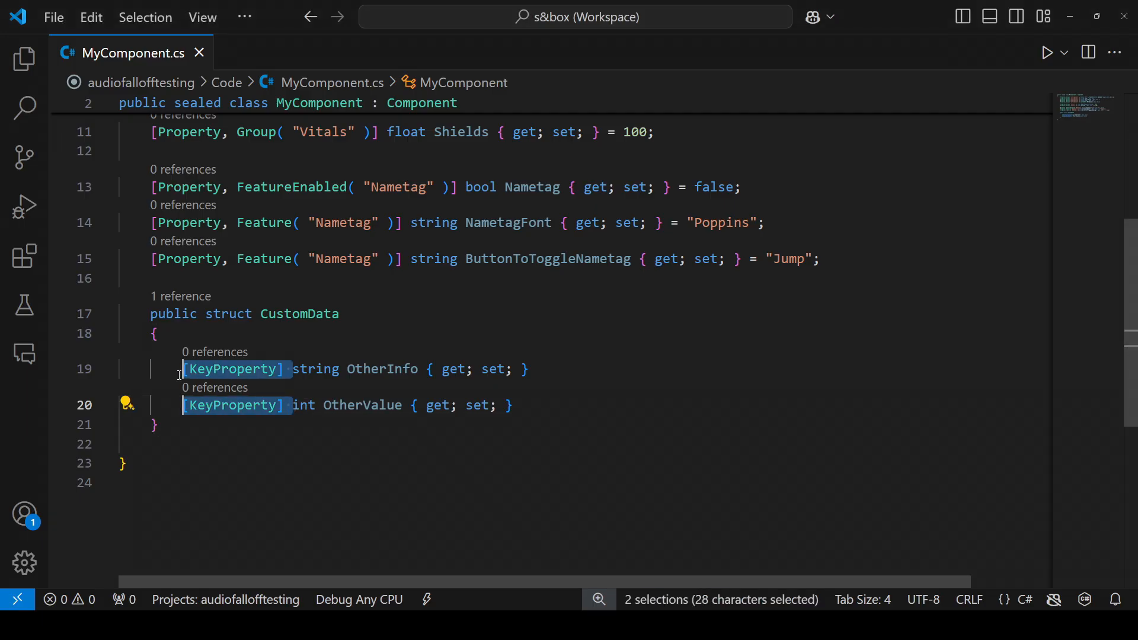
scroll(up, 3)
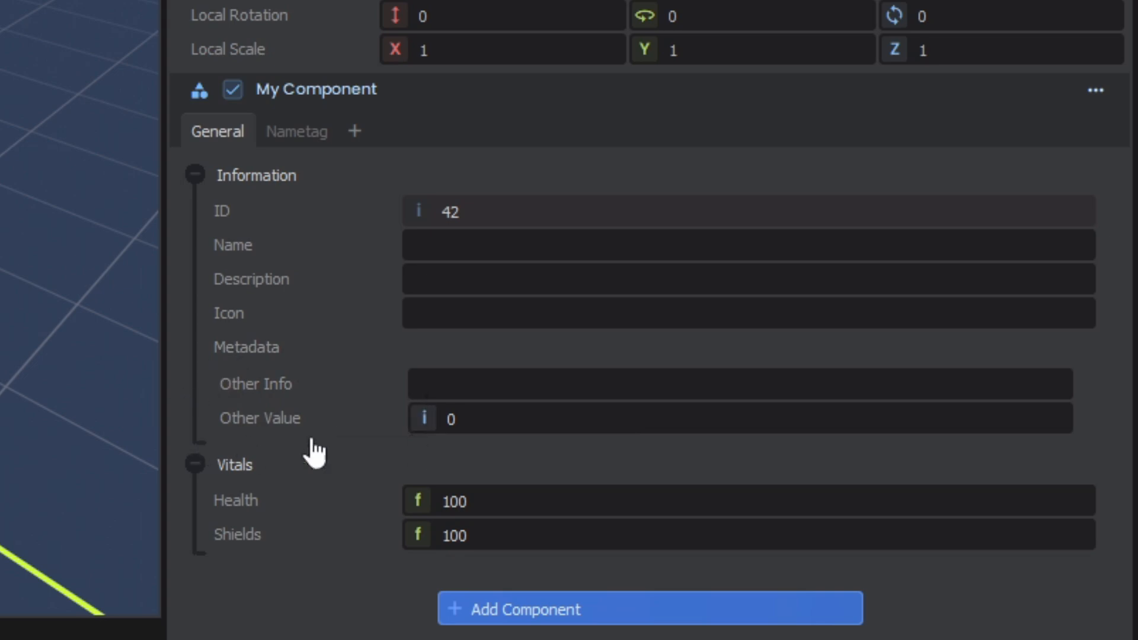
mouse_move(1102, 403)
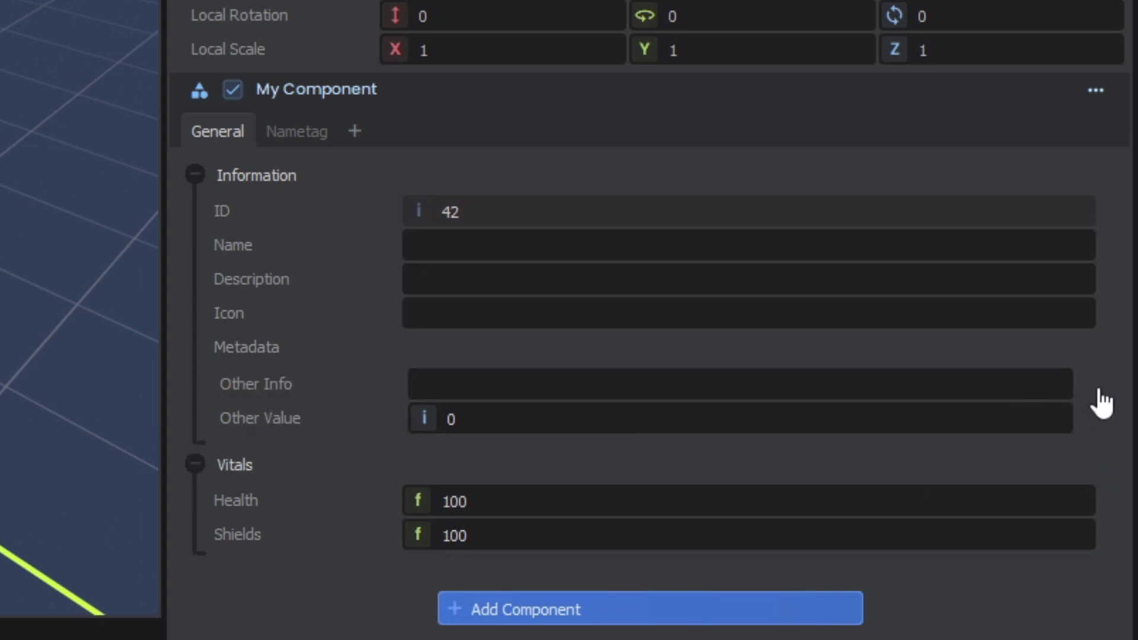
mouse_move(478, 385)
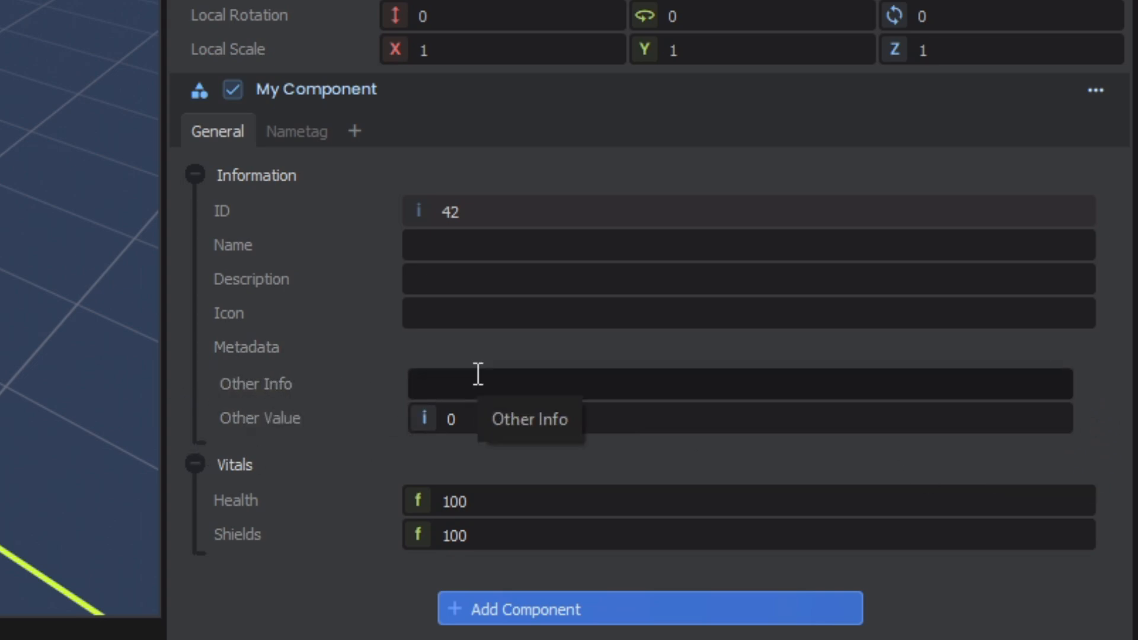
mouse_move(273, 356)
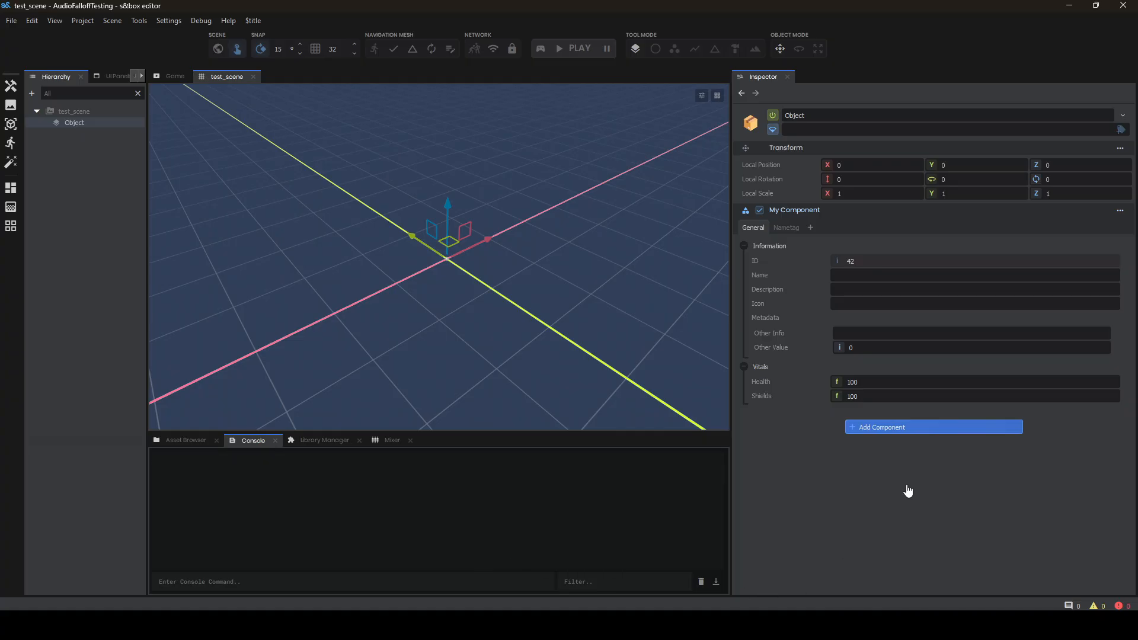
mouse_move(818, 548)
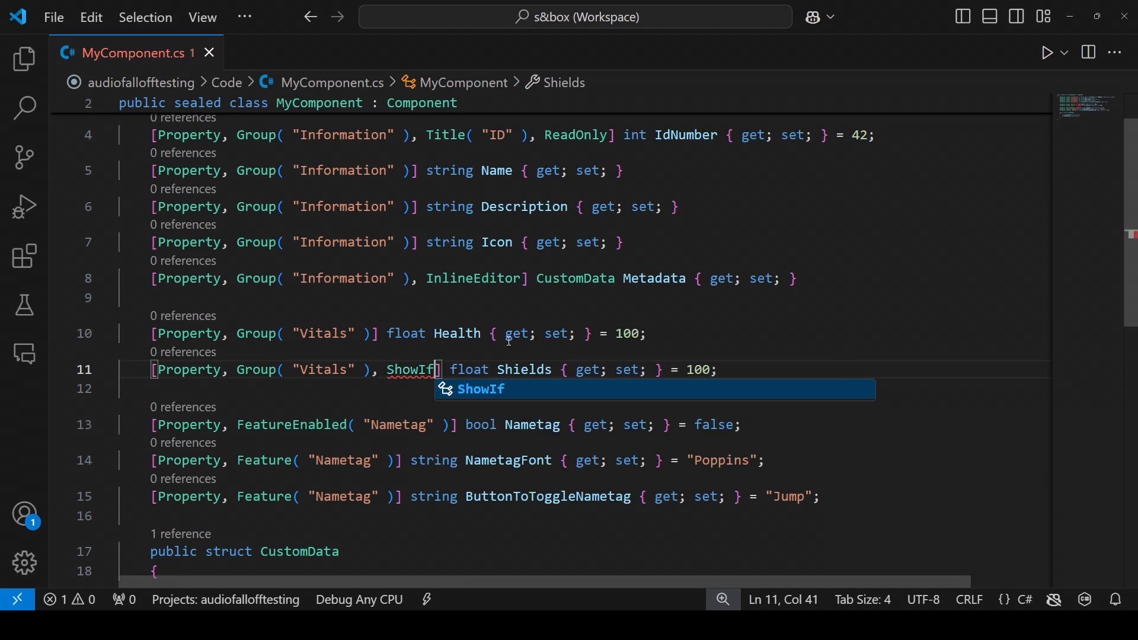
Give Shields a ShowIf( nameof( Health ), 100f ) condition
text((name)
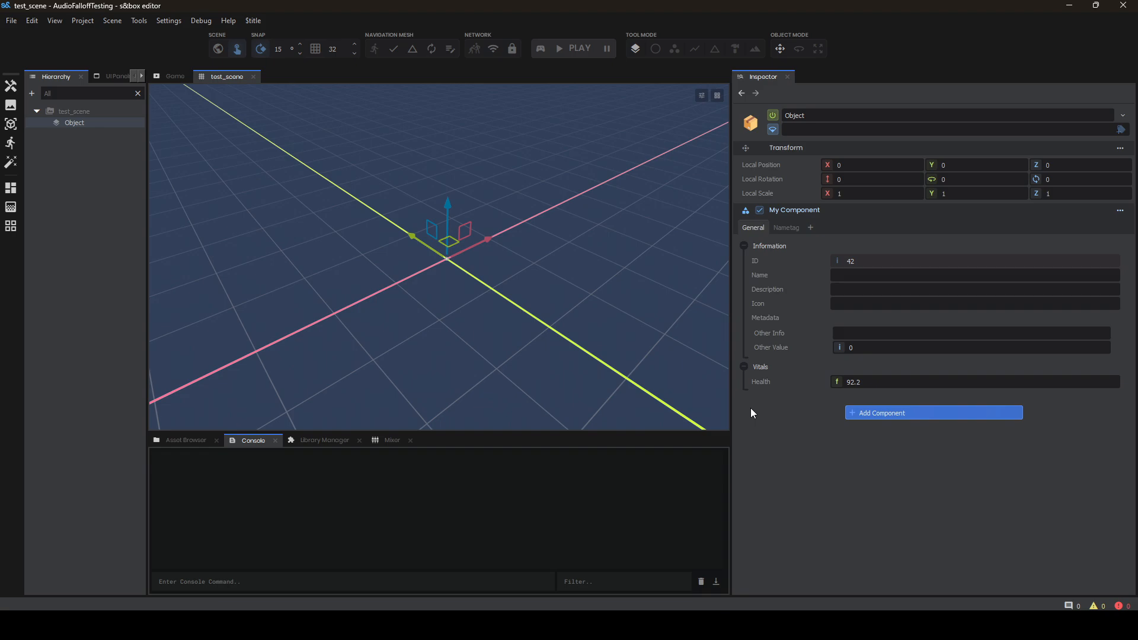
mouse_move(939, 522)
text(110)
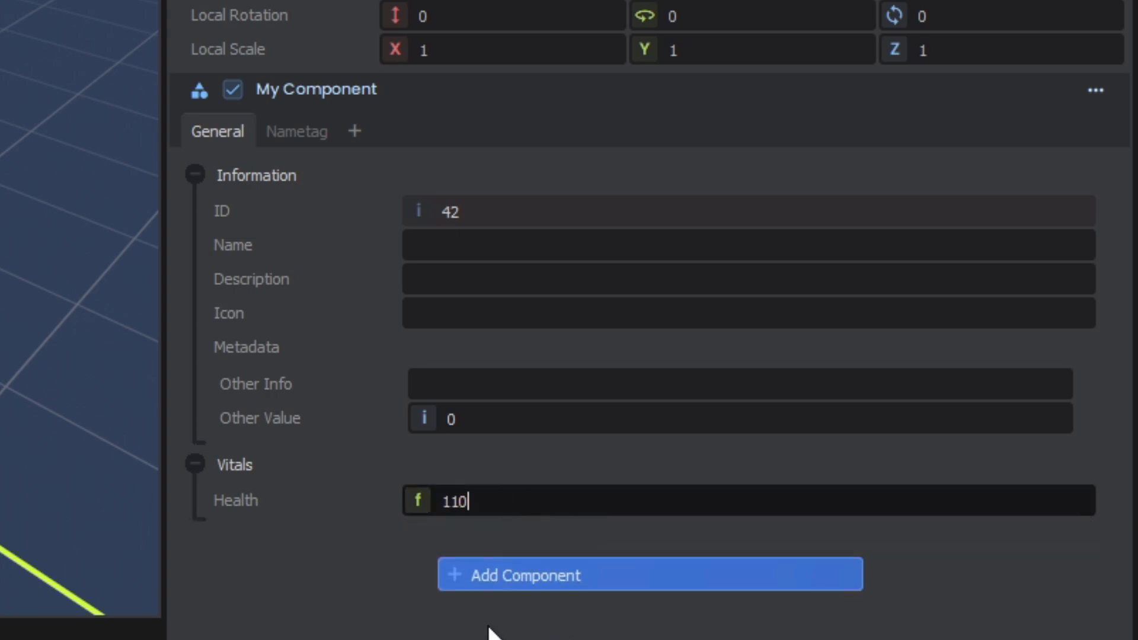
mouse_move(431, 447)
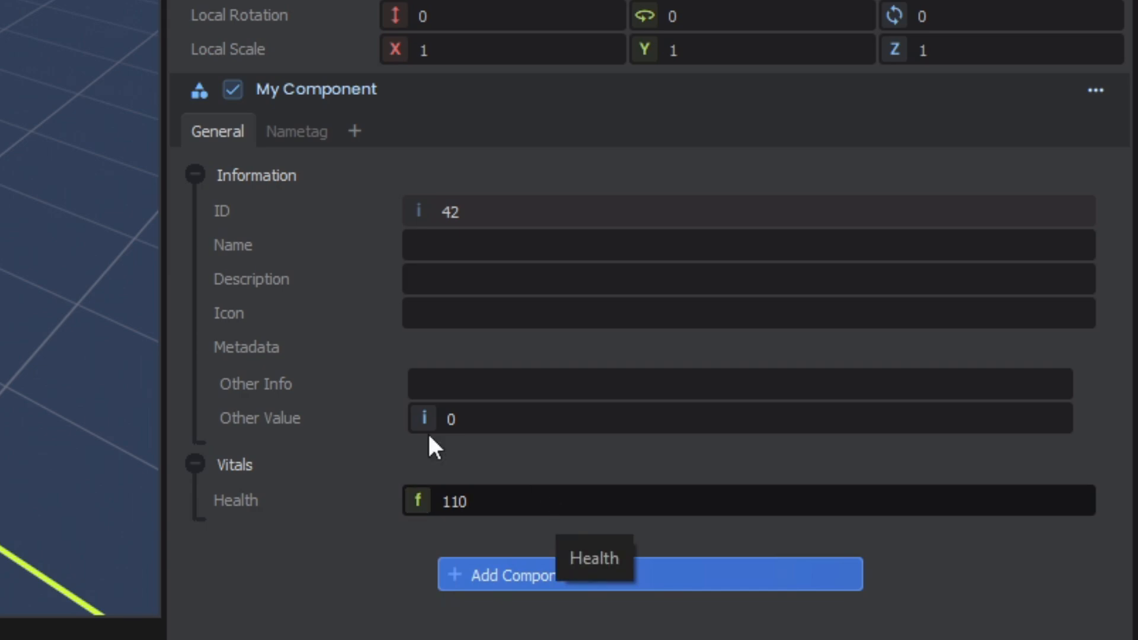
mouse_move(620, 555)
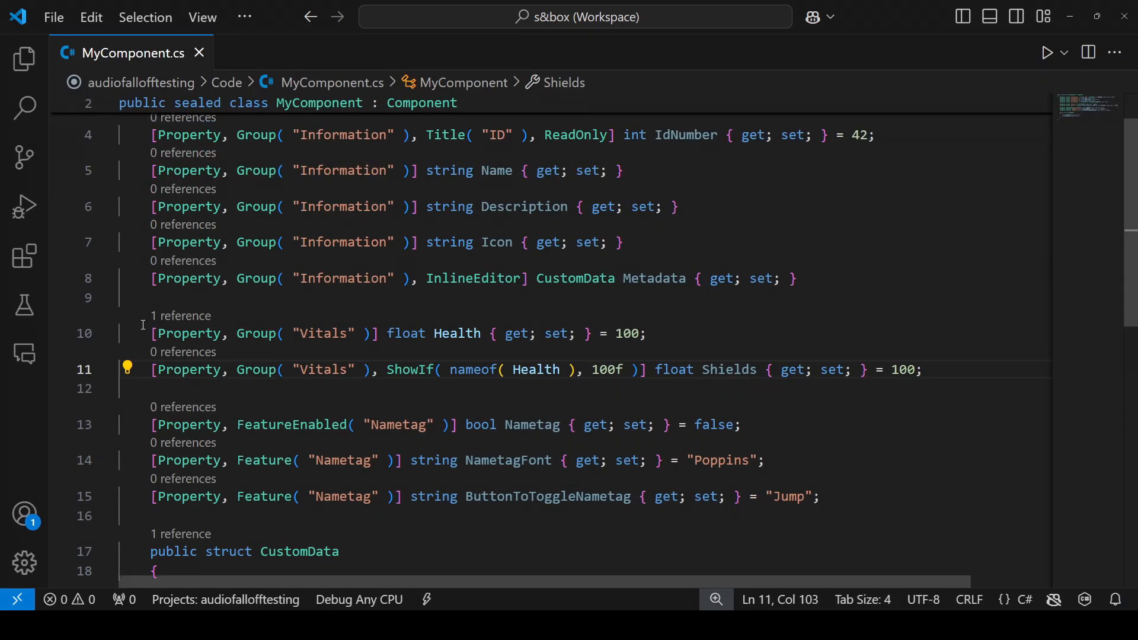
Define bool _canShowShields => Health >= 100 and drive Shields' ShowIf/HideIf from it
text(bool)
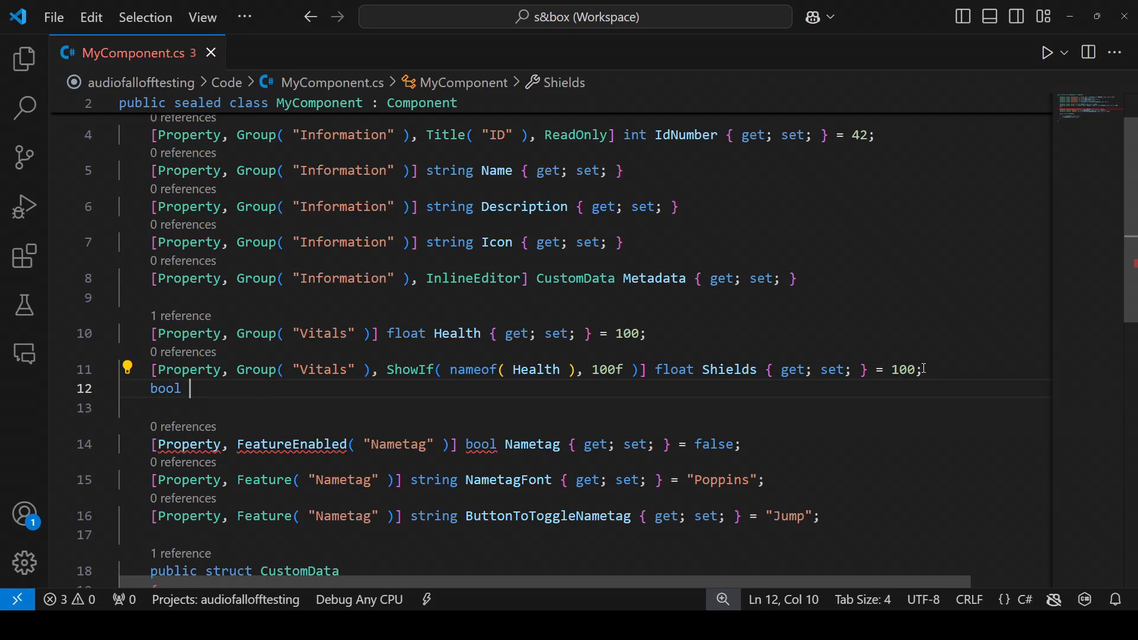
text(_canShowS)
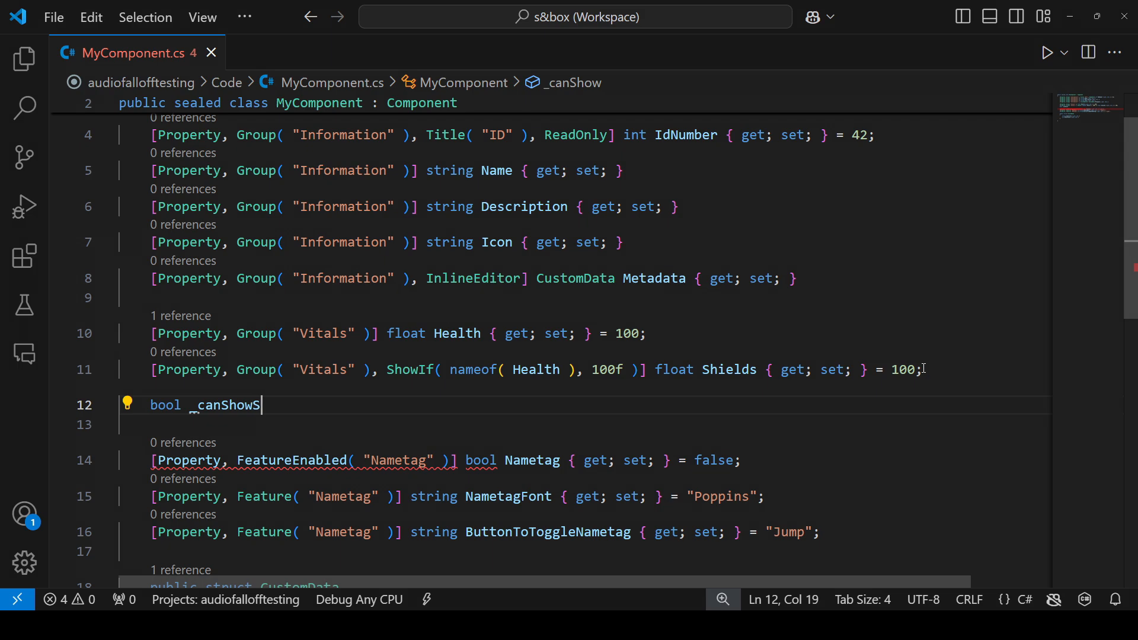
text(hields =>)
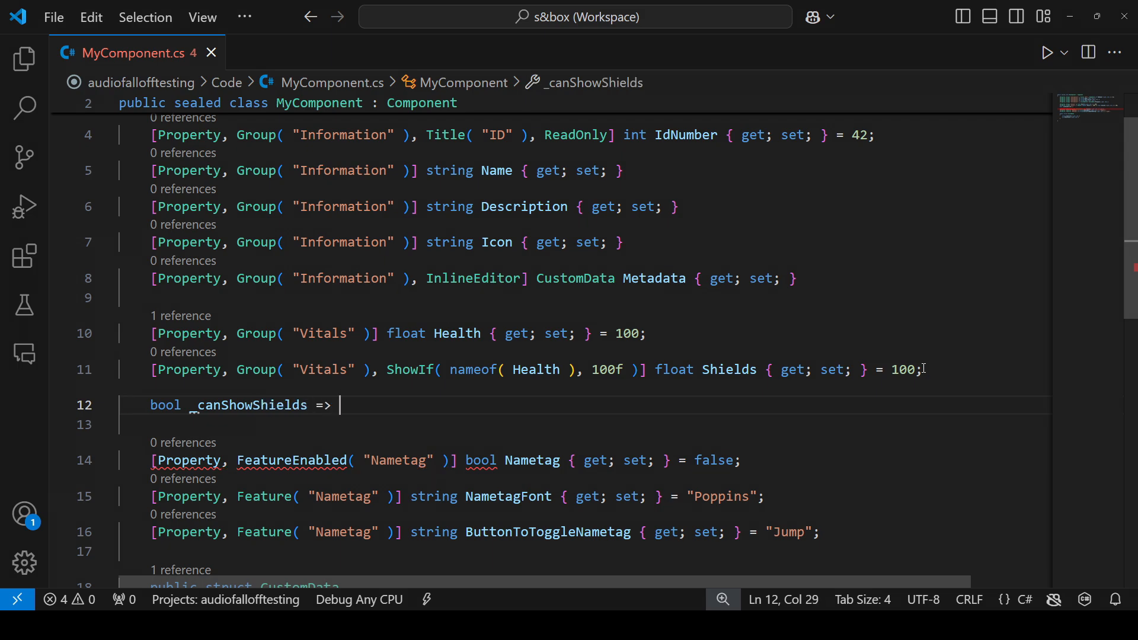
text(Health >= 100)
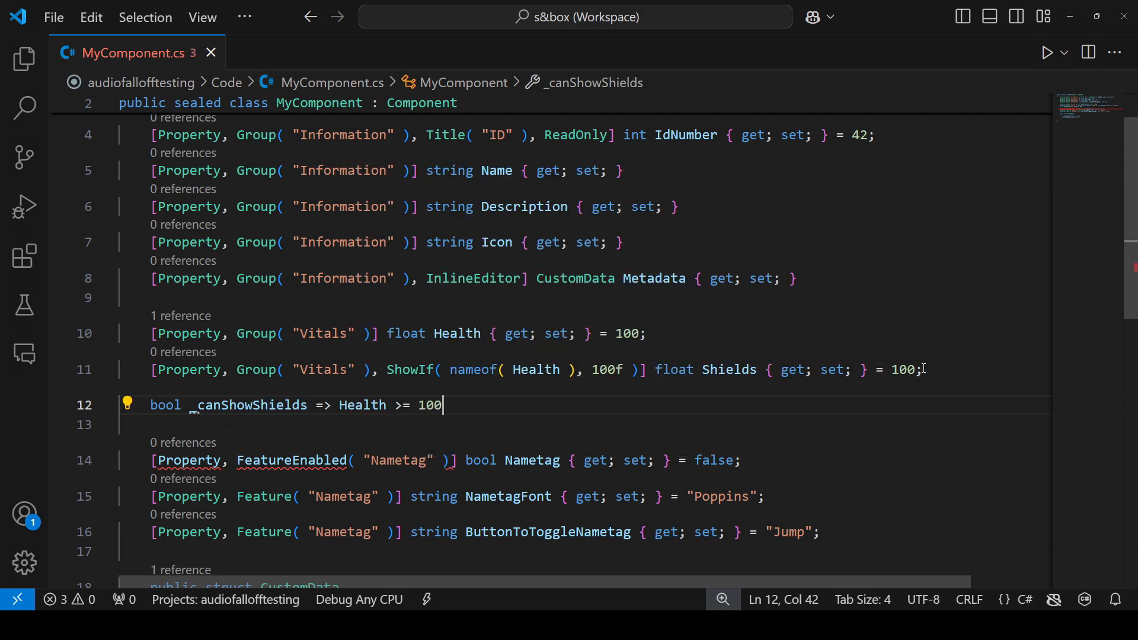
text(;)
click(583, 370)
text(_canShowShields)
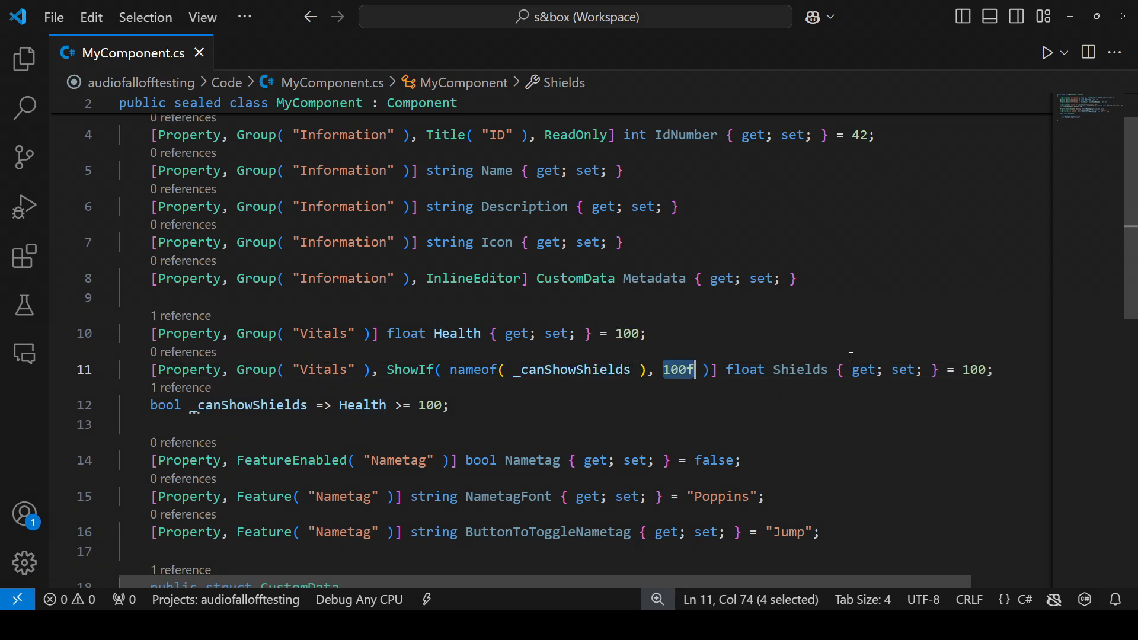
text(true)
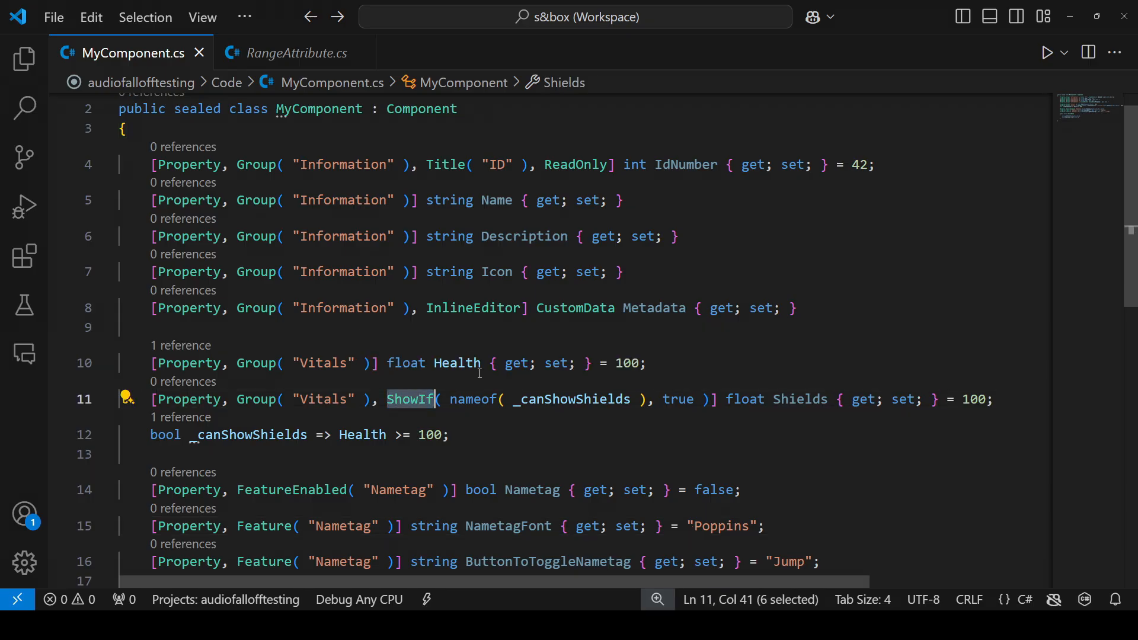
text(HideIf)
click(384, 363)
text( ), Range( 0, 100, 1)
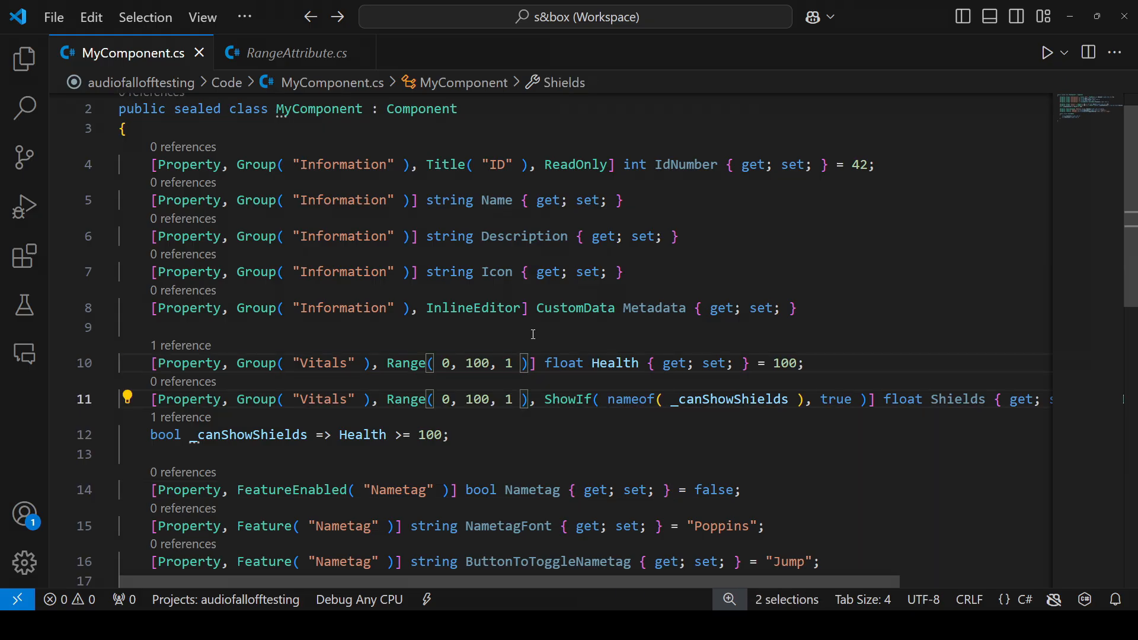
Add Range( 0, 100, 1 ) so Health and Shields become 0–100 sliders
text(, true,)
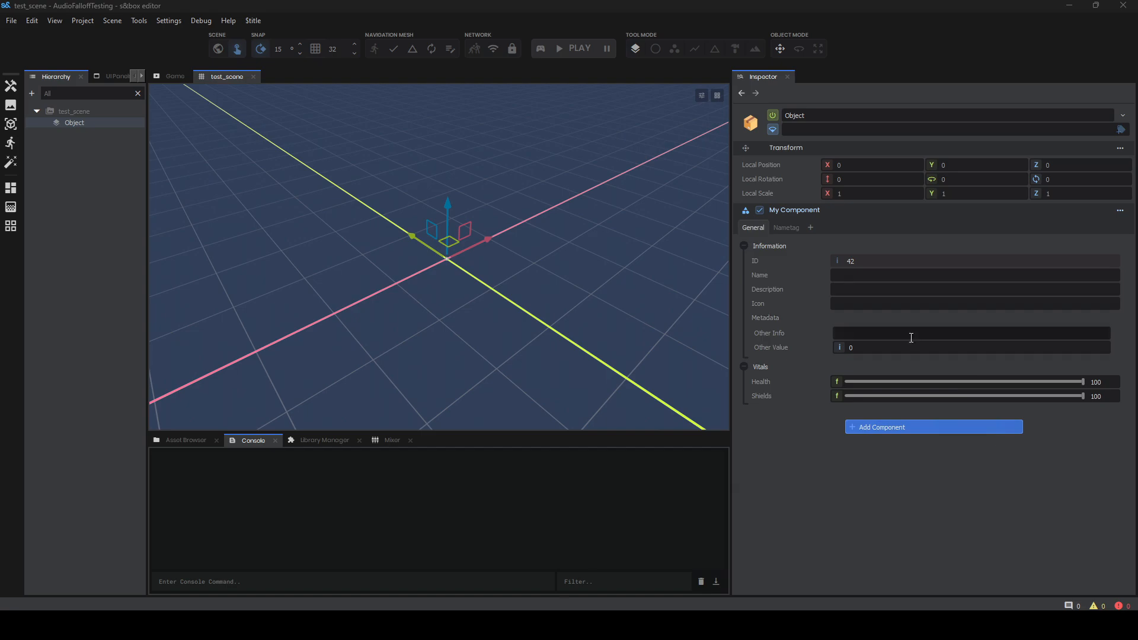
text(Carson)
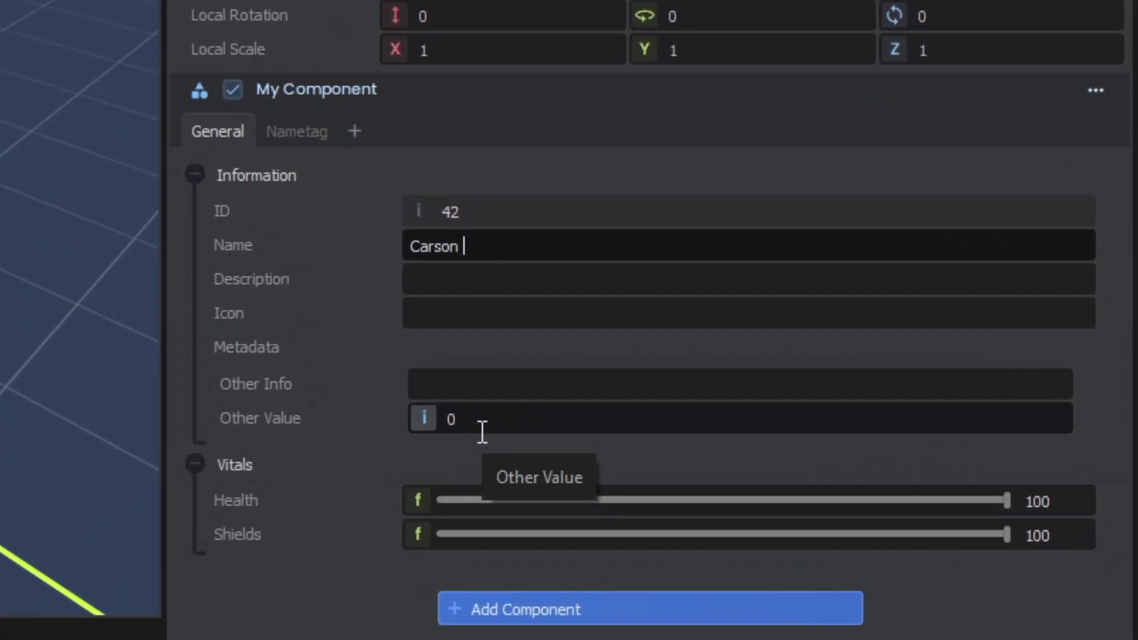
text(Kompon)
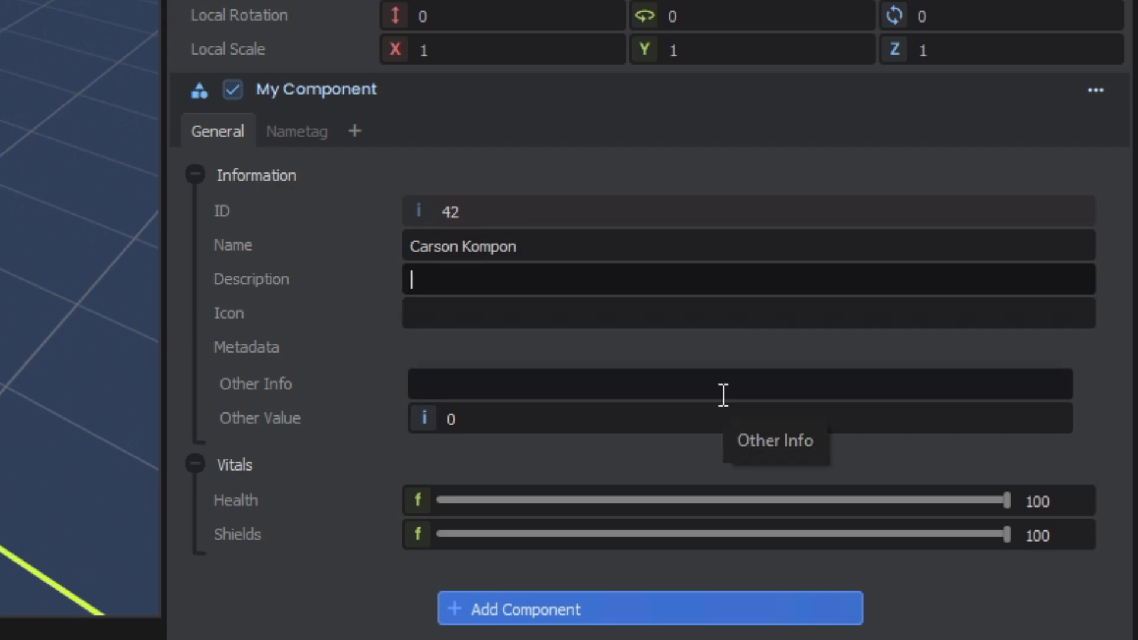
text(I am a guy who does a lot of things.......)
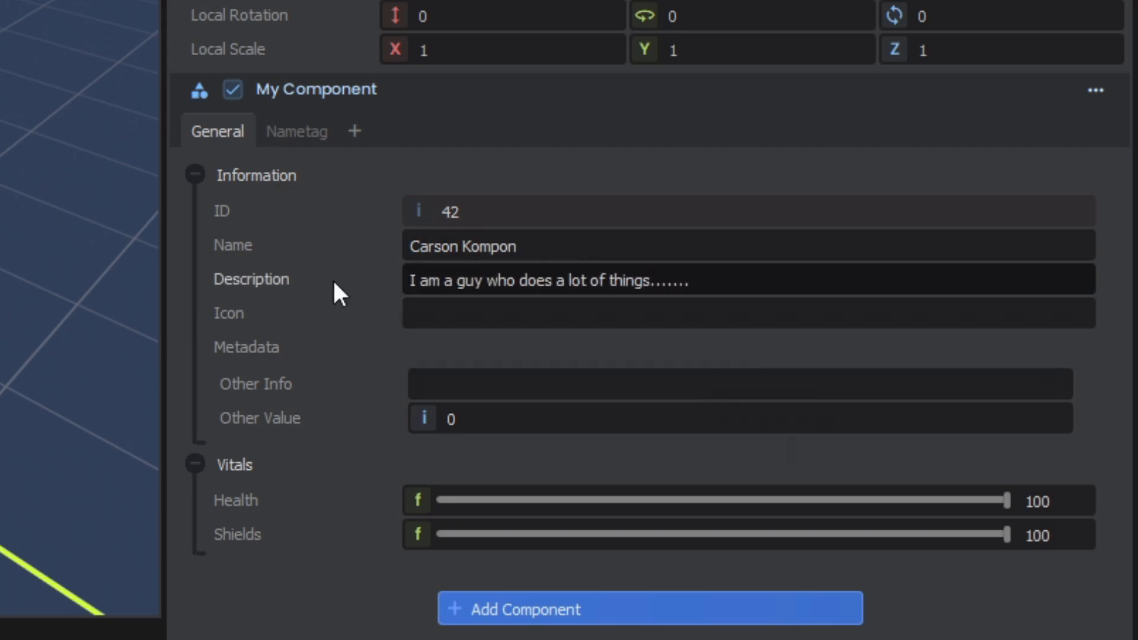
mouse_move(581, 312)
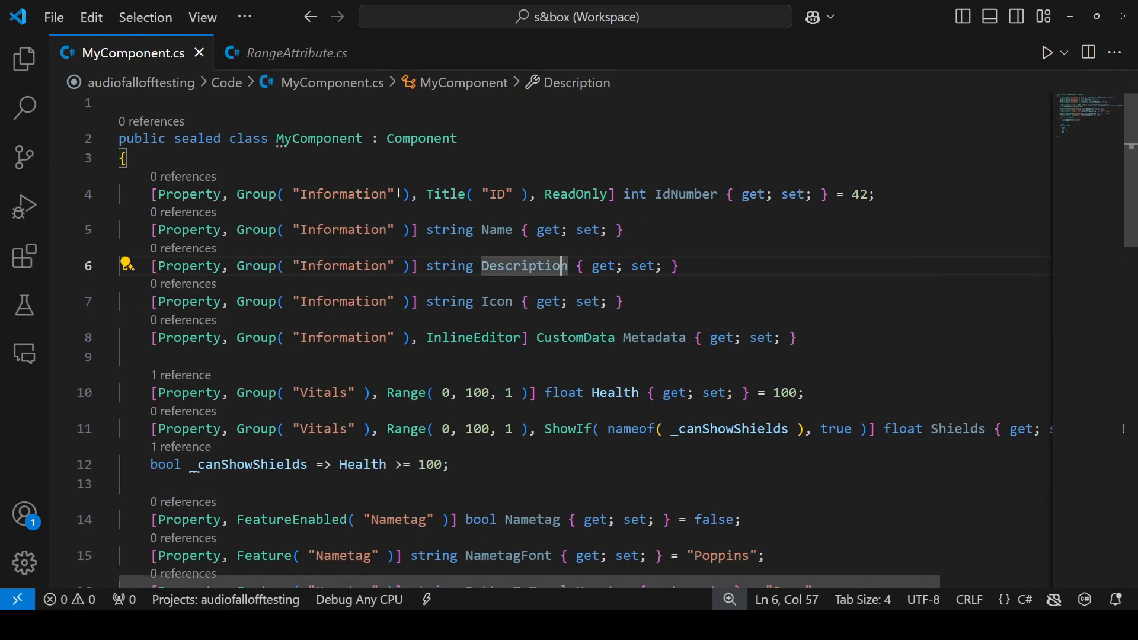
Add the TextArea attribute to Description and check its multiline box in the inspector
text(Tex)
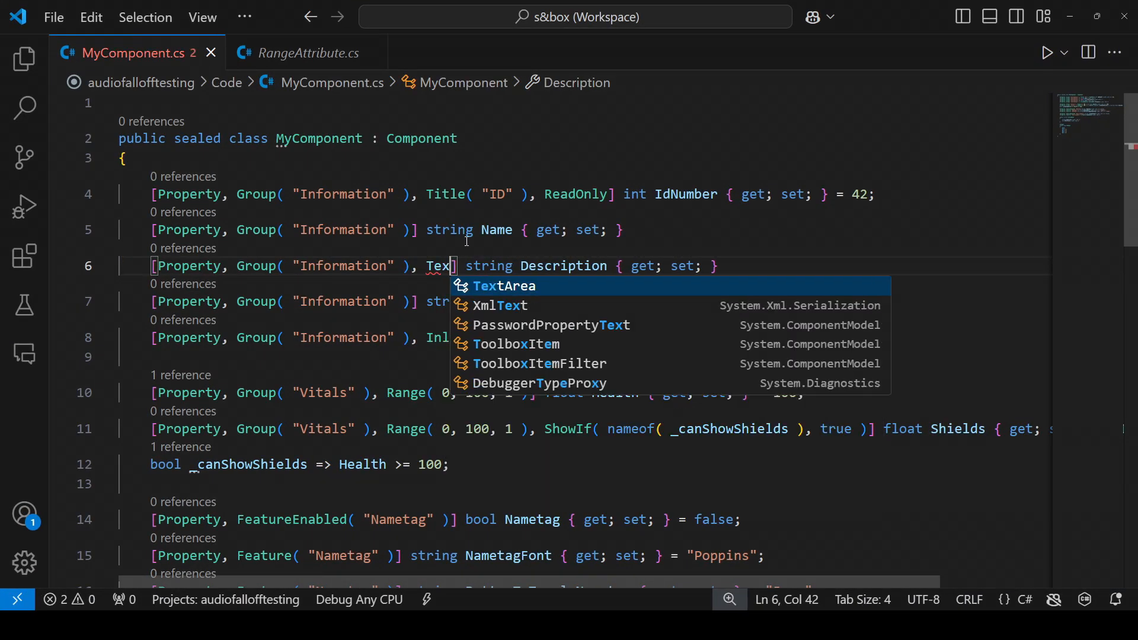
click(507, 286)
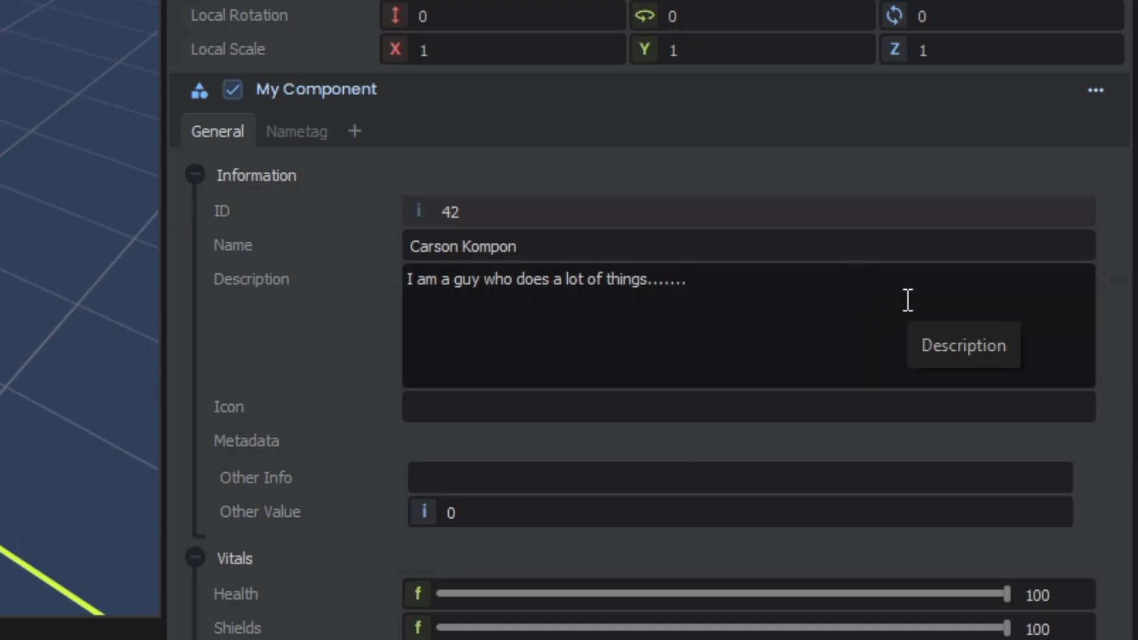
scroll(down, 3)
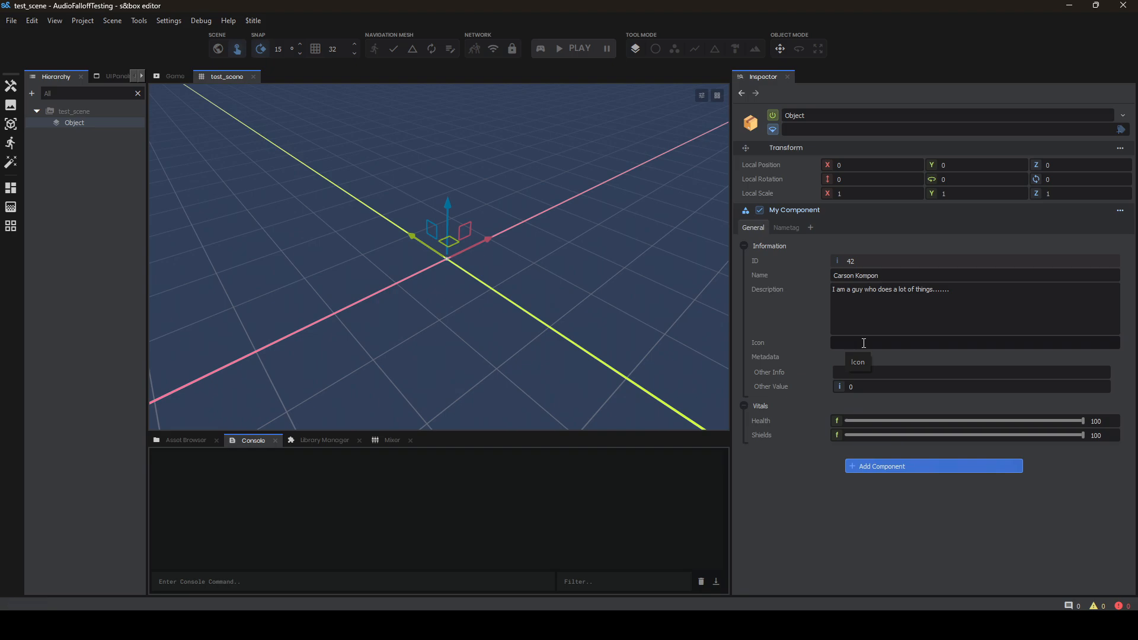
Set the Icon property to controller_icon_ps4.png from the Asset Browser
click(185, 440)
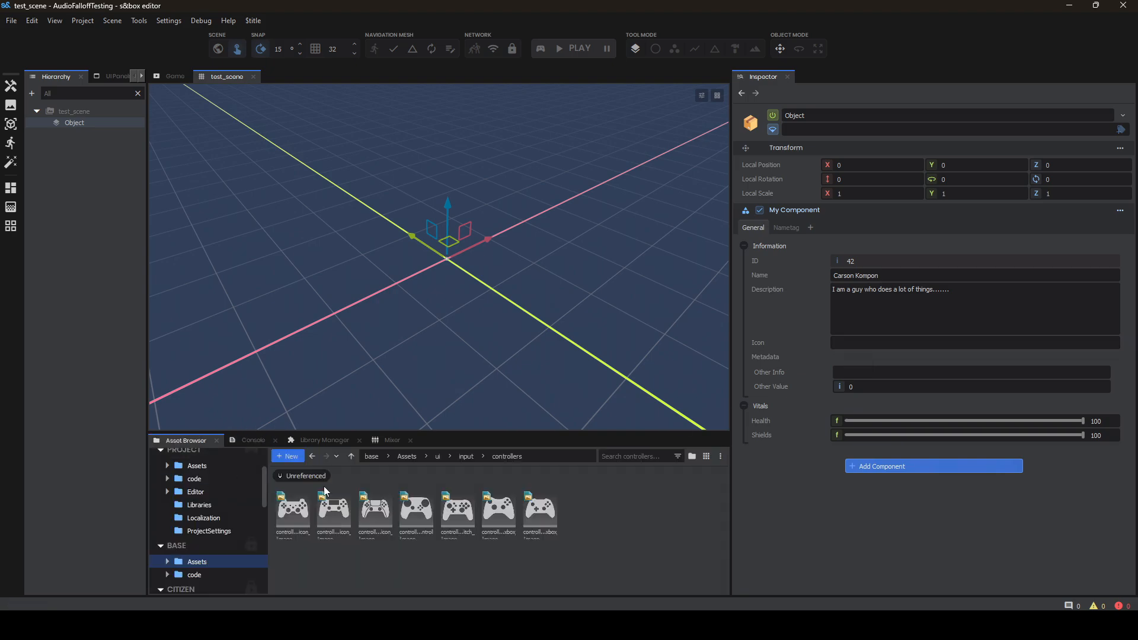
right_click(541, 512)
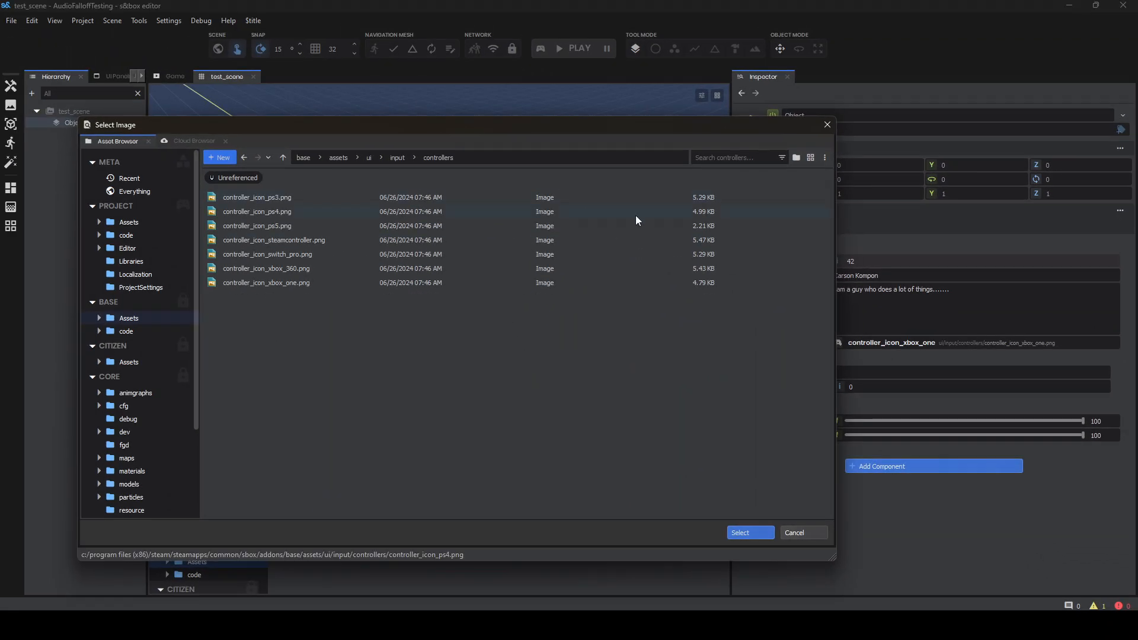
click(749, 533)
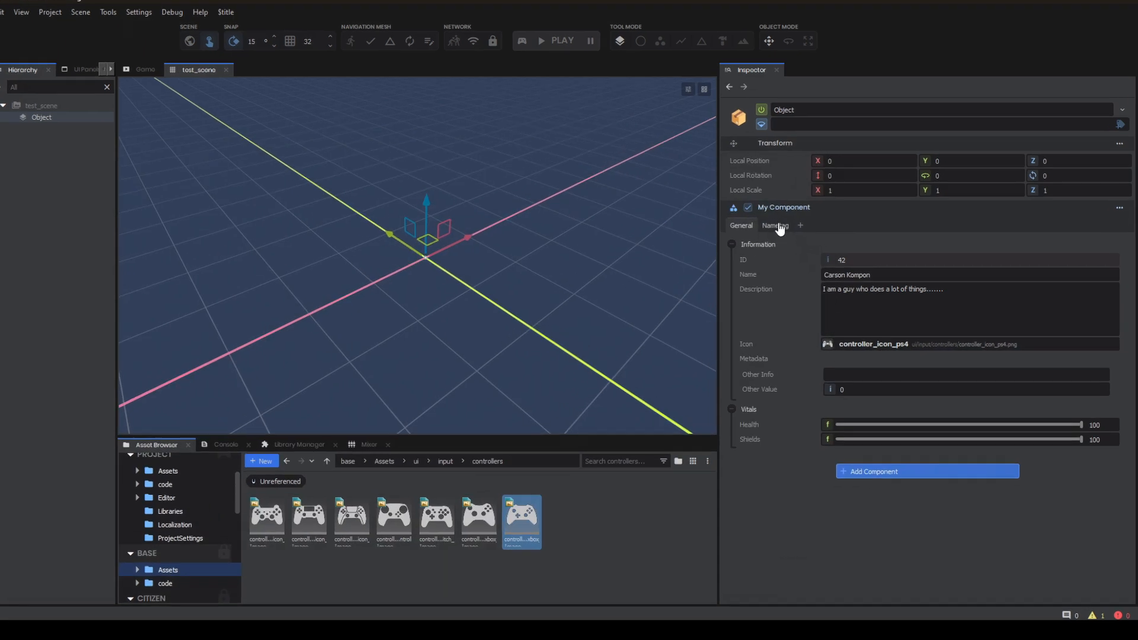
Switch to the Nametag settings showing the Poppins font
click(775, 225)
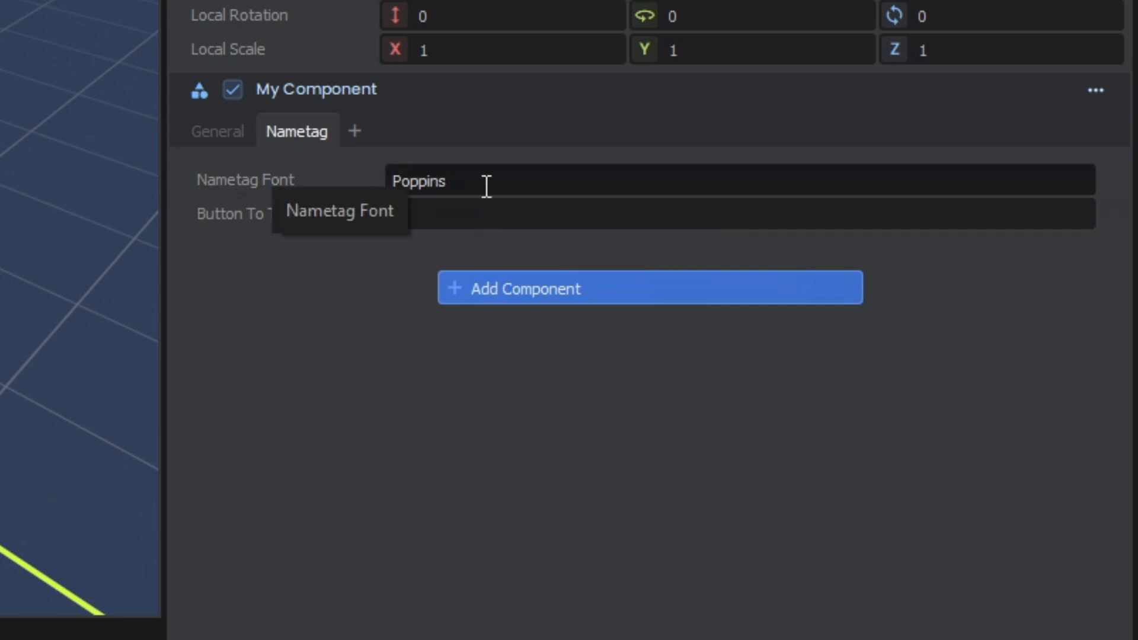
mouse_move(447, 211)
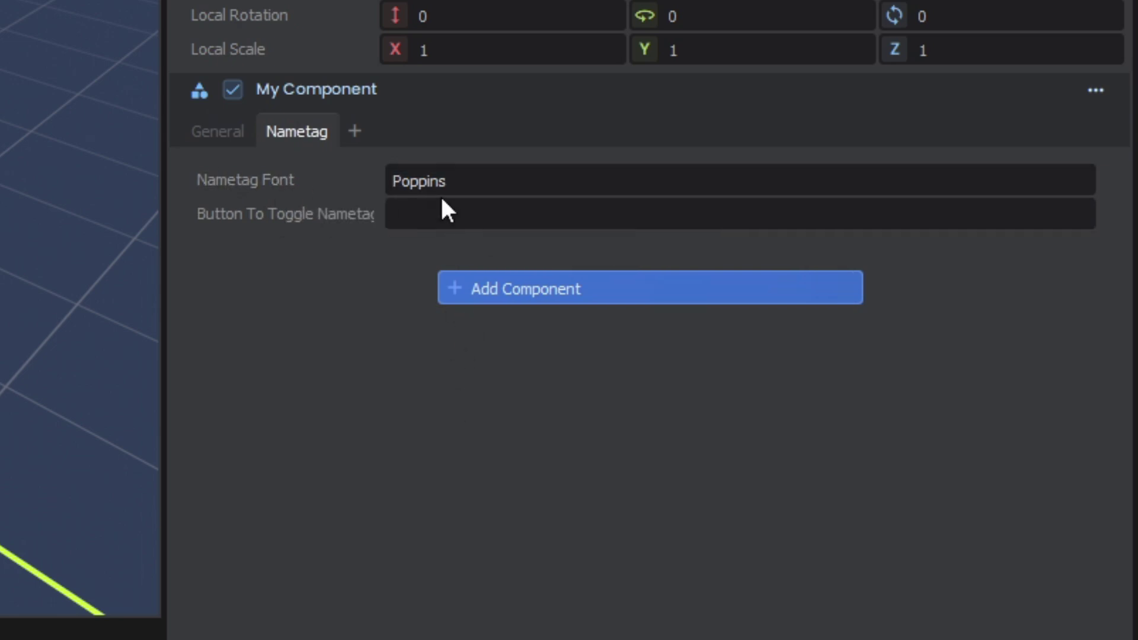
click(508, 180)
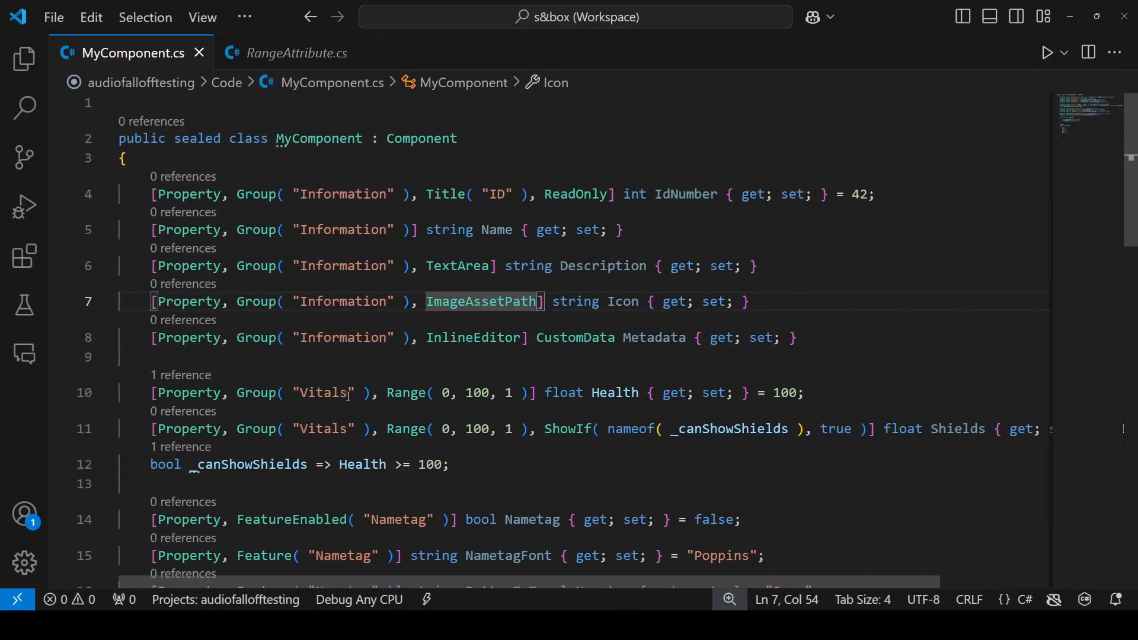
Add the FontName attribute to NametagFont and set Button To Toggle Nametag to Jump
text(F)
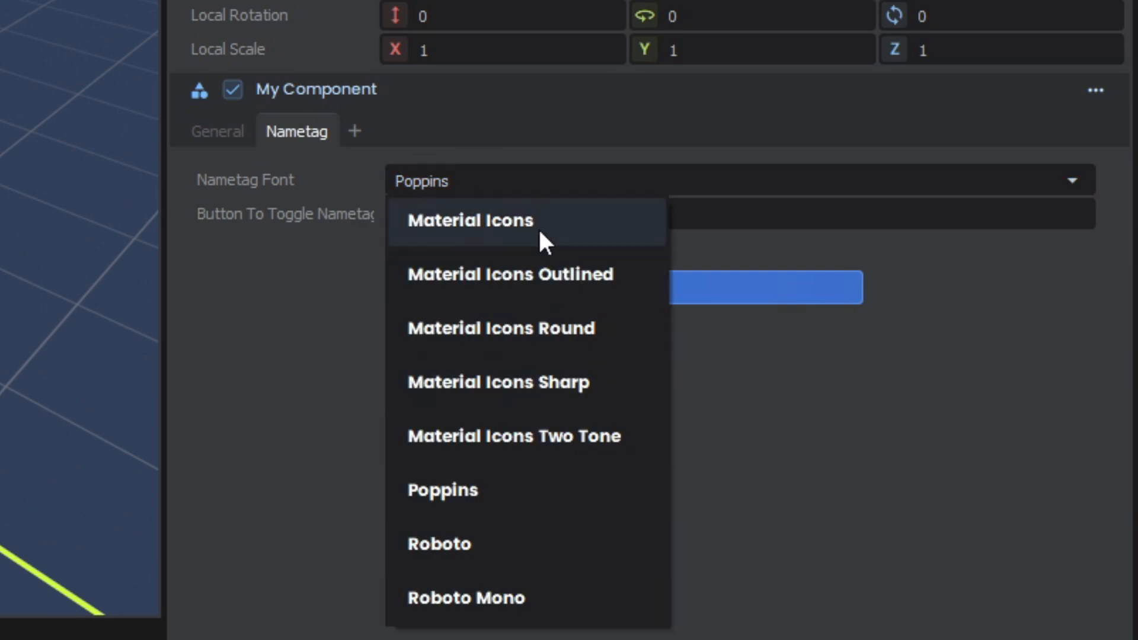
mouse_move(469, 493)
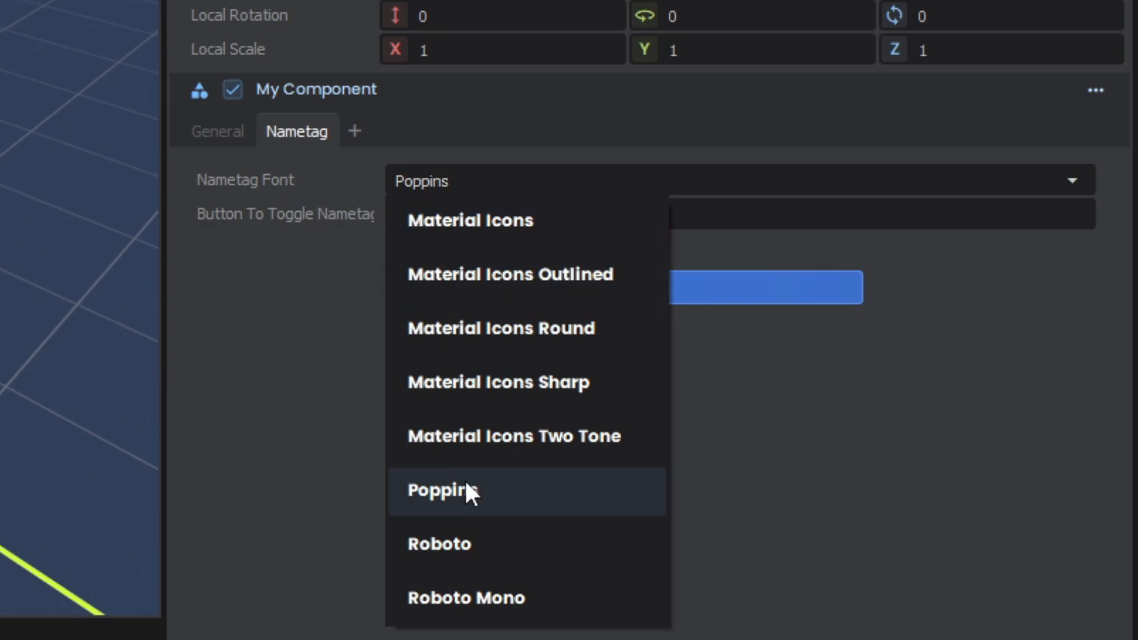
mouse_move(646, 192)
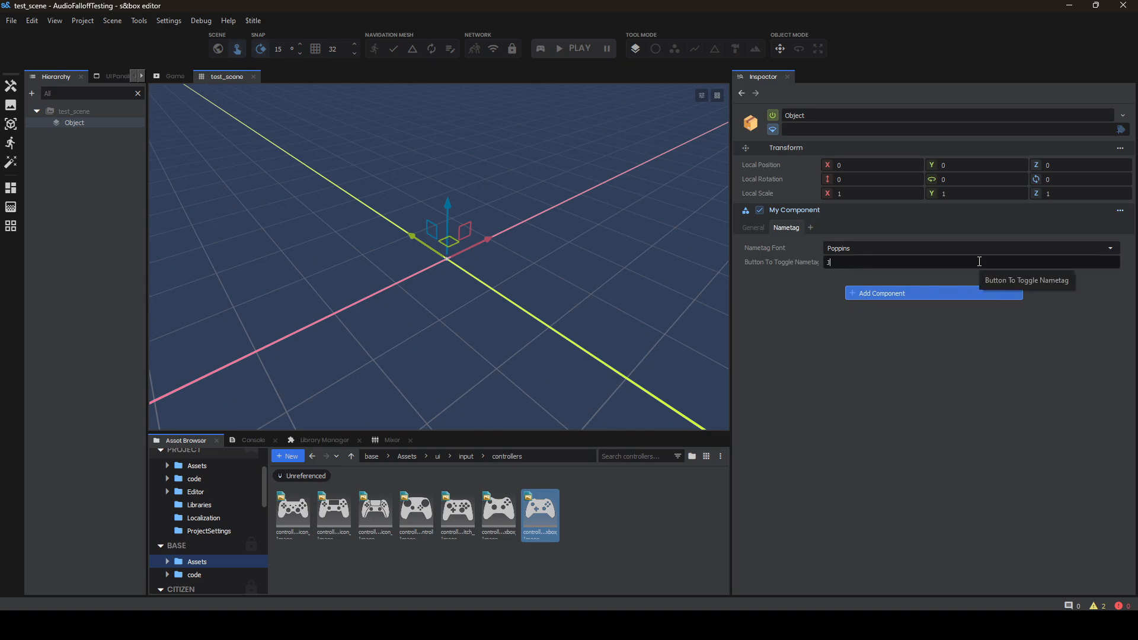
text(Jump)
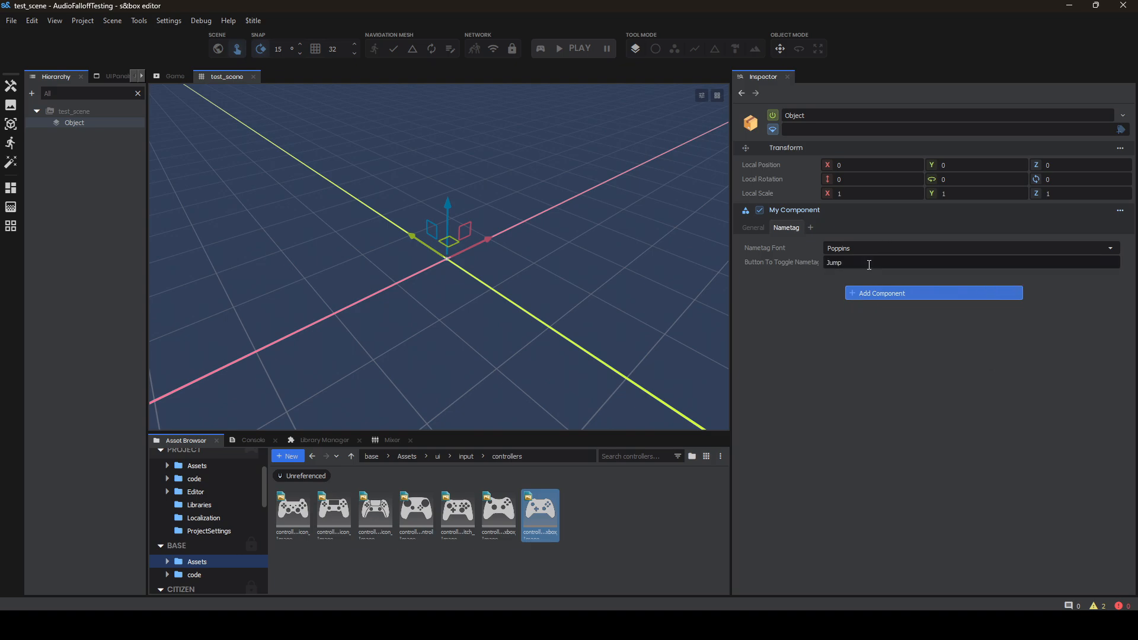
mouse_move(839, 256)
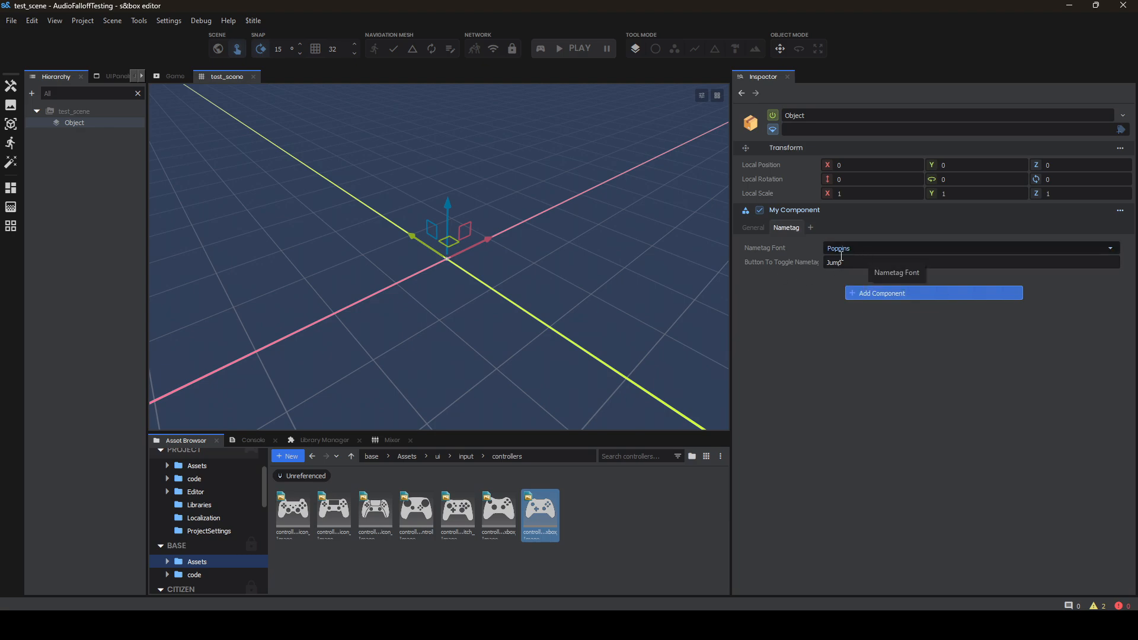
mouse_move(937, 228)
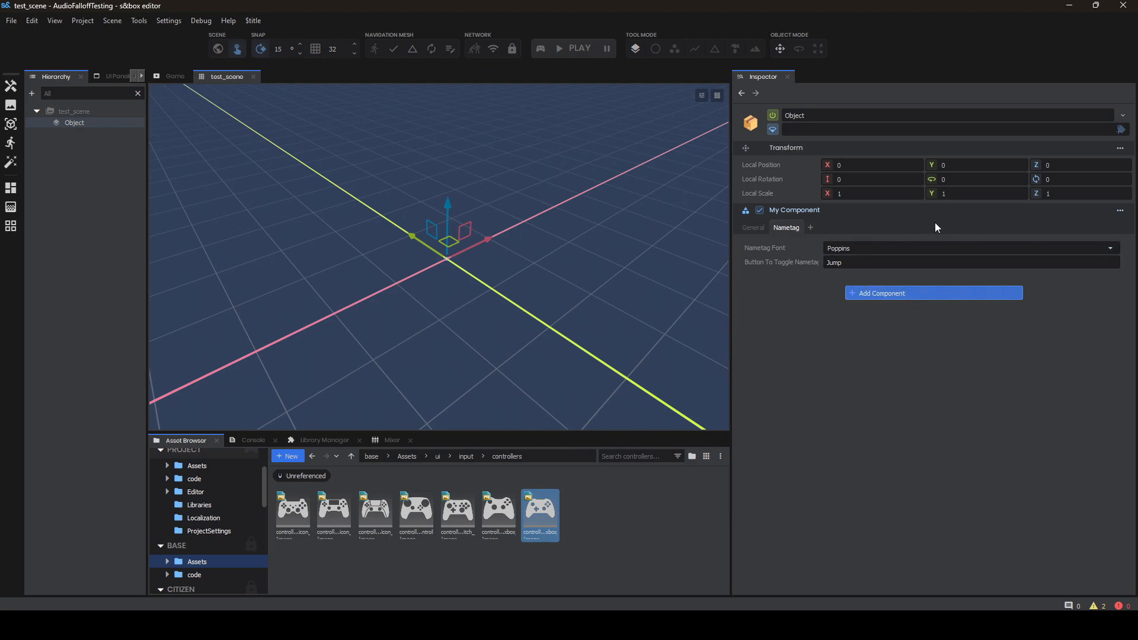
mouse_move(916, 419)
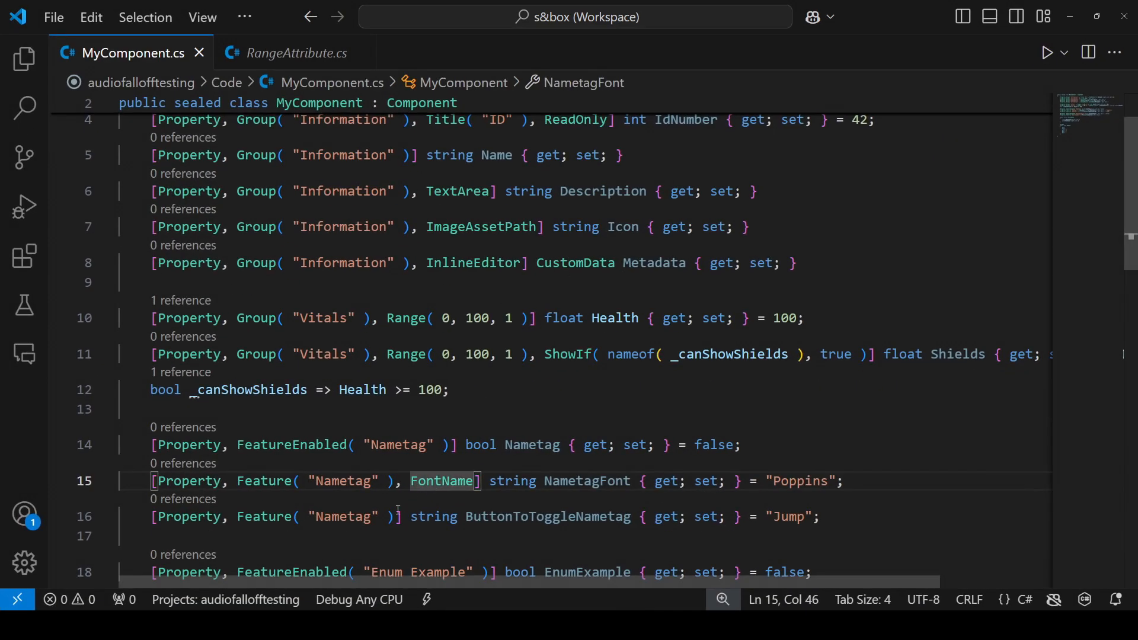
Add the InputAction attribute to ButtonToToggleNametag and view its dropdown showing jump
text(InputA)
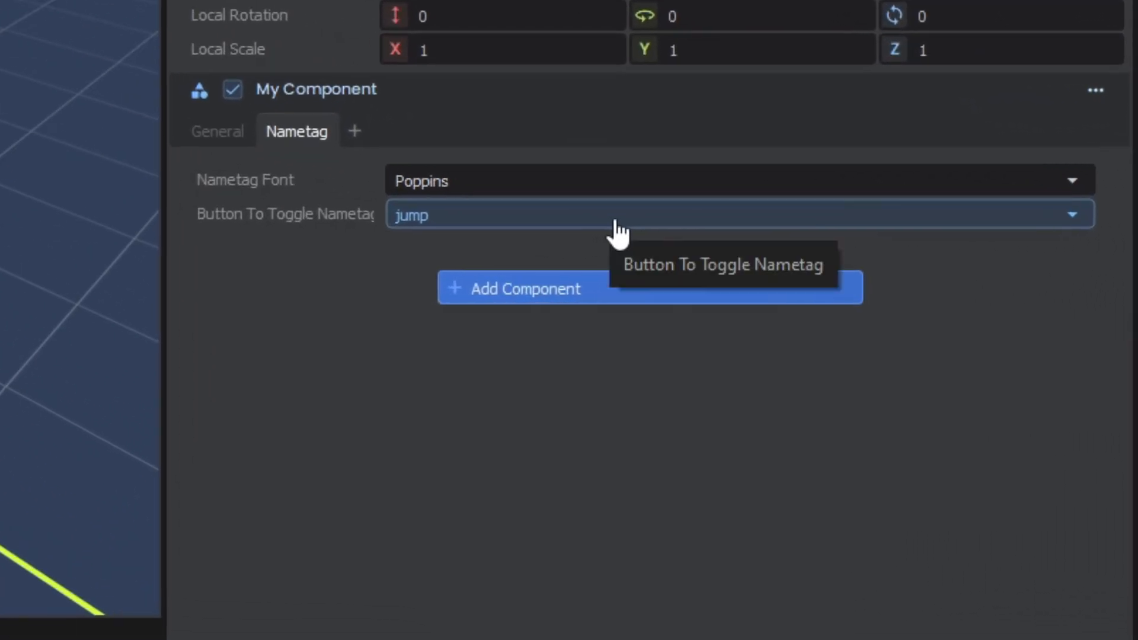
click(1074, 215)
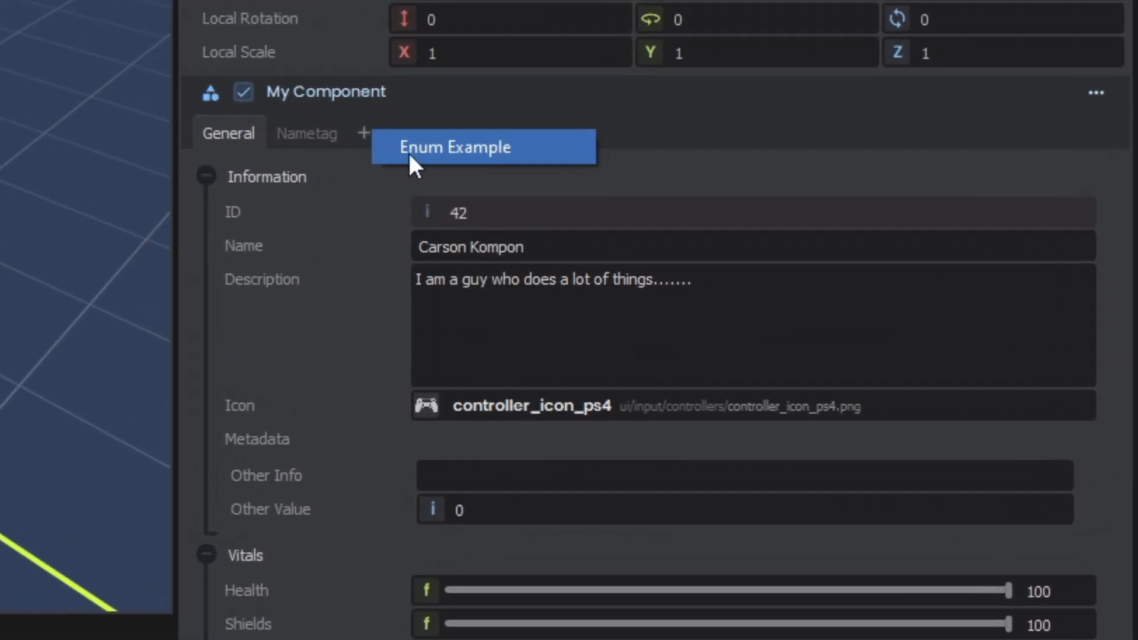
Add the Enum Example tab to My Component, with Enum Value choices None, Foo, Bar, Baz, Qux
click(455, 147)
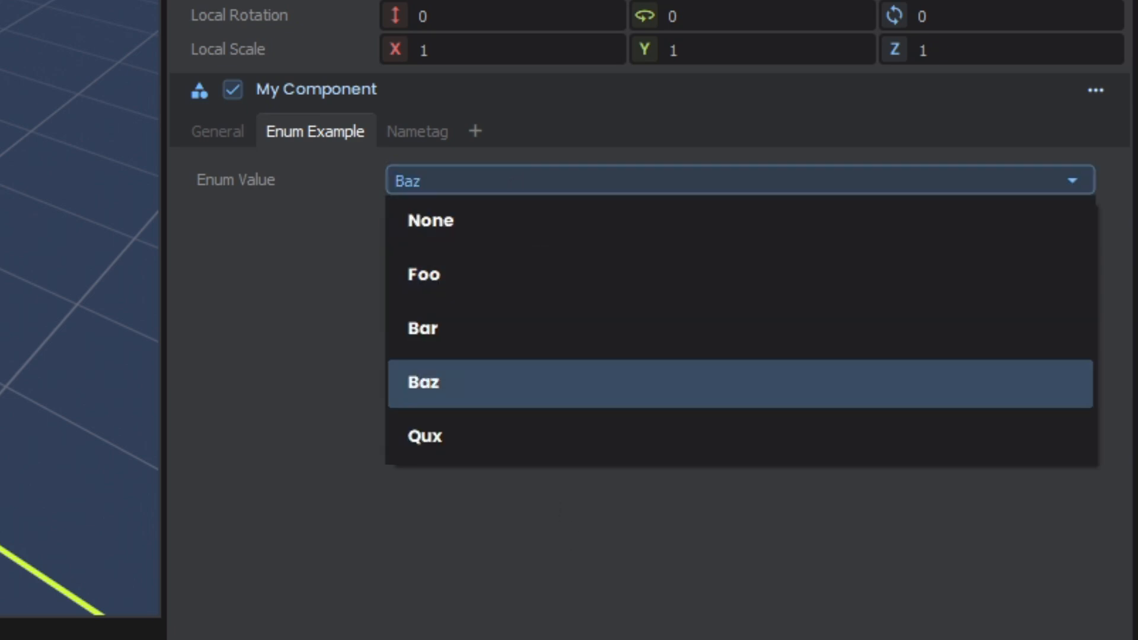
mouse_move(500, 231)
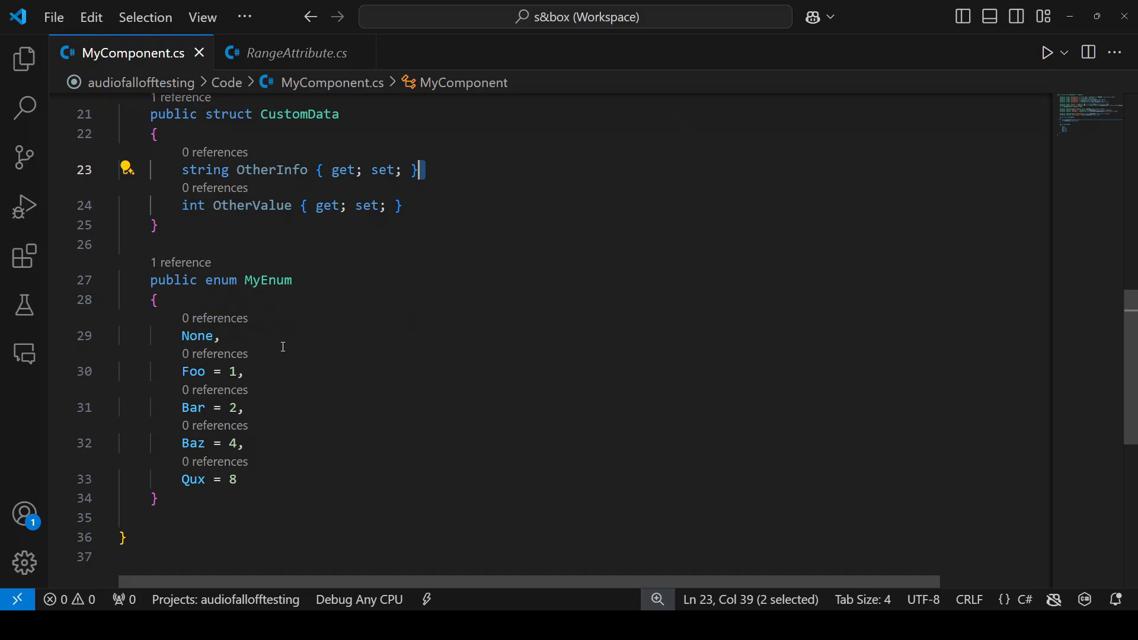
Give the Foo, Bar, Baz and Qux enum values Icon attributes and view them in the Enum Value dropdown
text([Icon(")
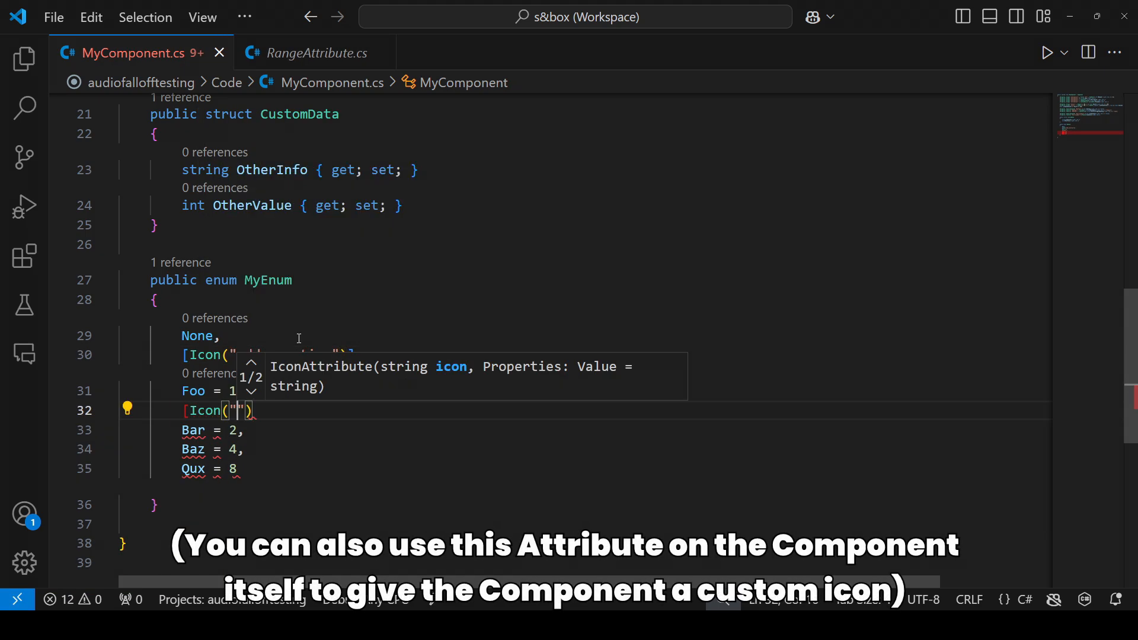
text([UI)
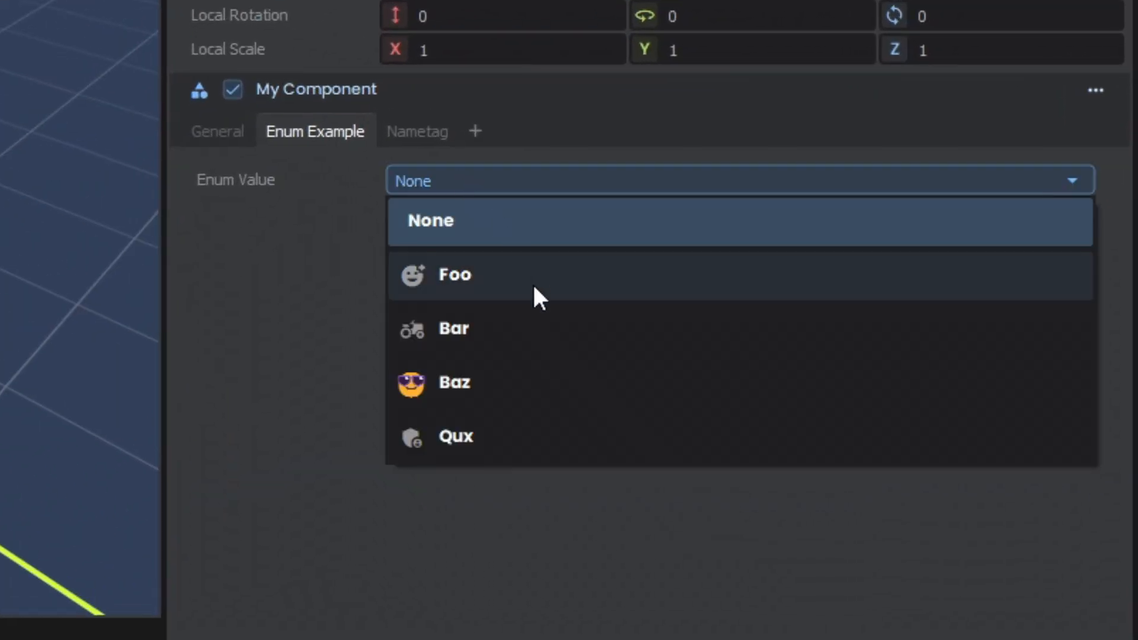
click(454, 328)
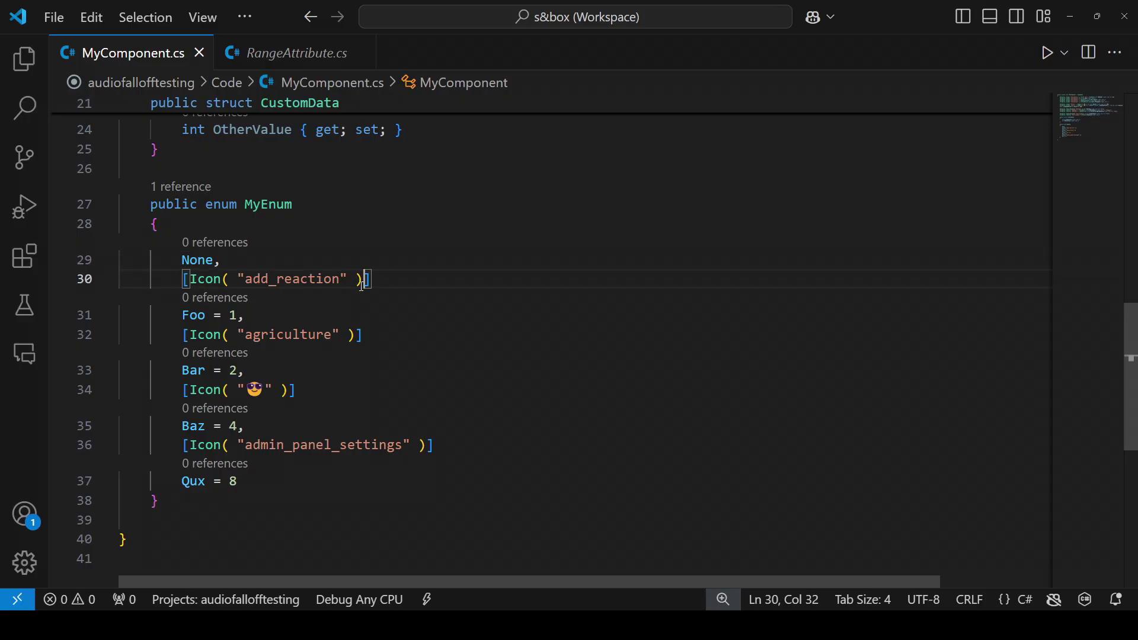
Append Description text such as "This does a thing" to each enum value and view the subtitles in the dropdown
text(, Descipr)
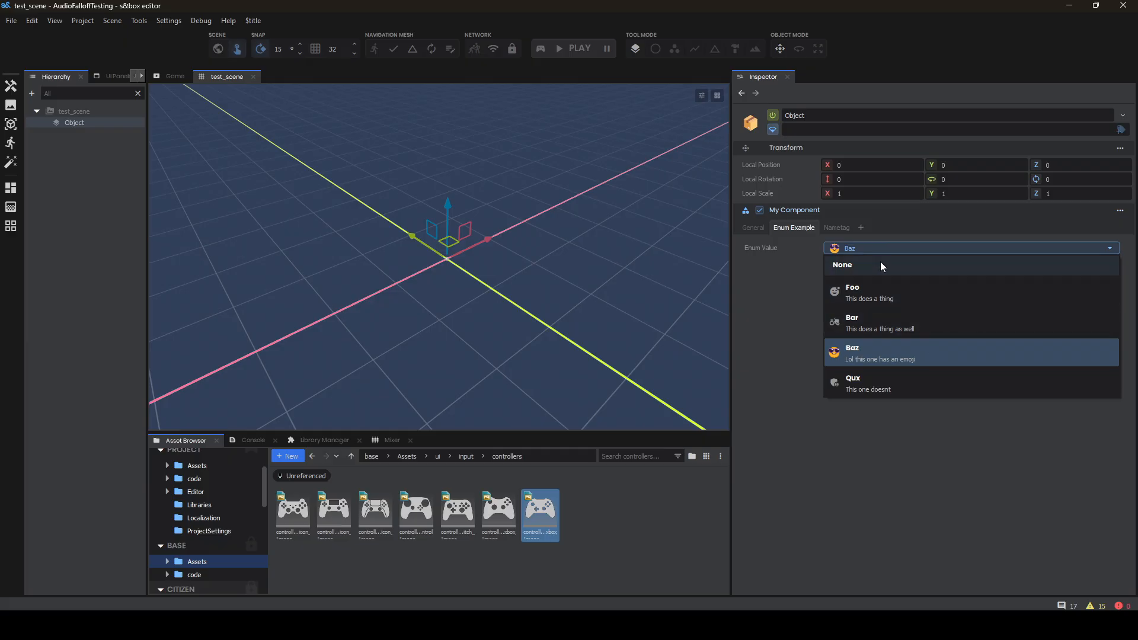
click(853, 352)
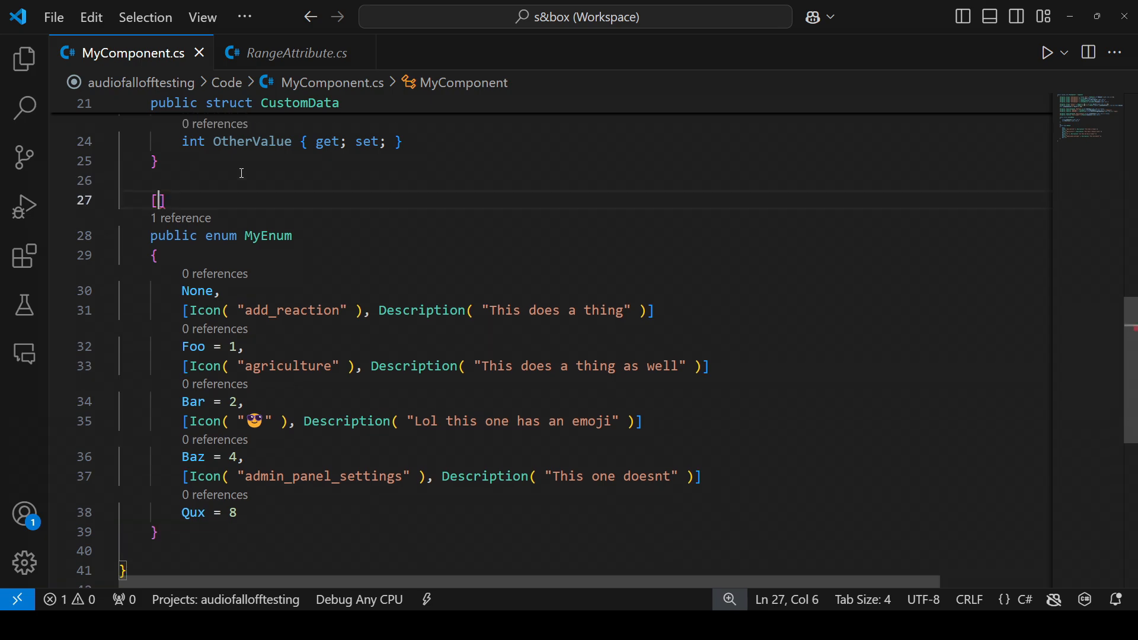
Mark the MyEnum enum with the [Flags] attribute
text(Flags)
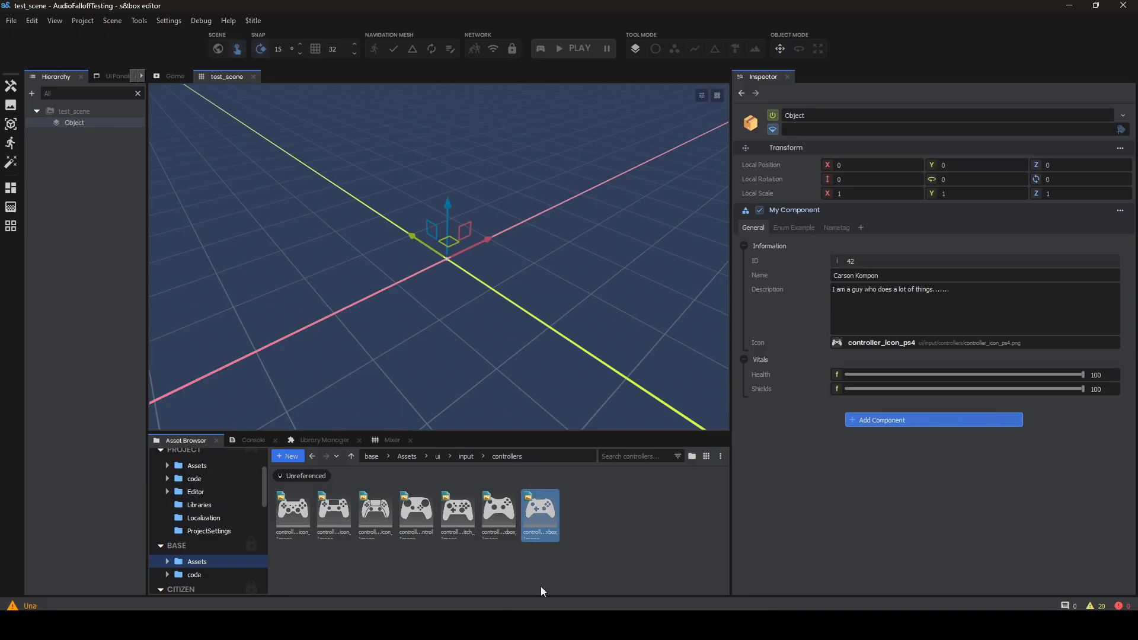
mouse_move(793, 177)
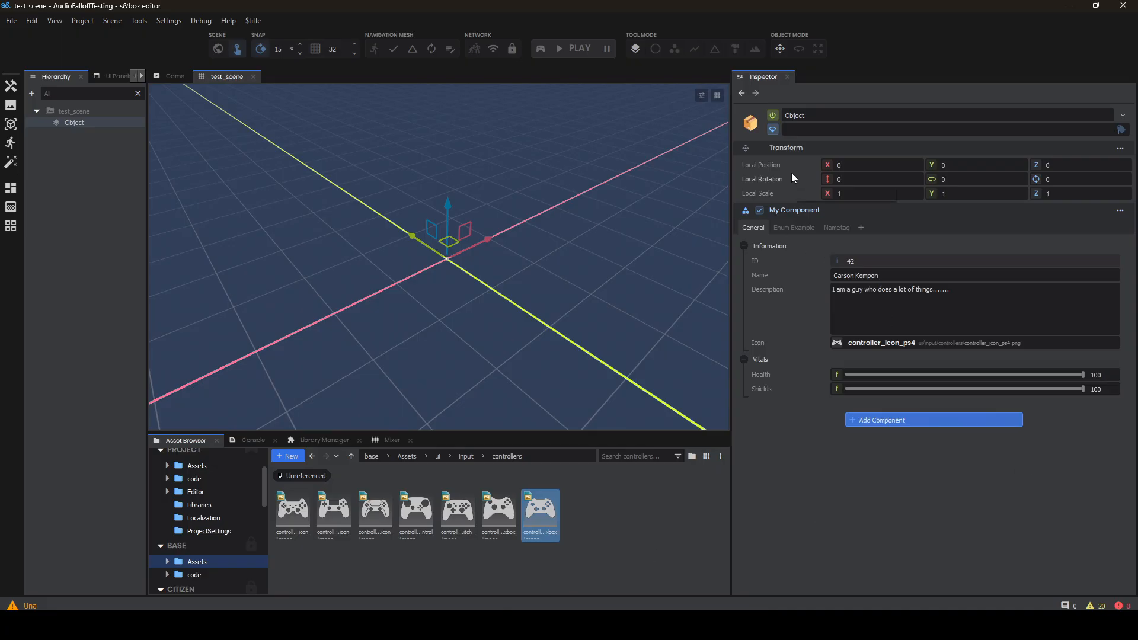
click(836, 228)
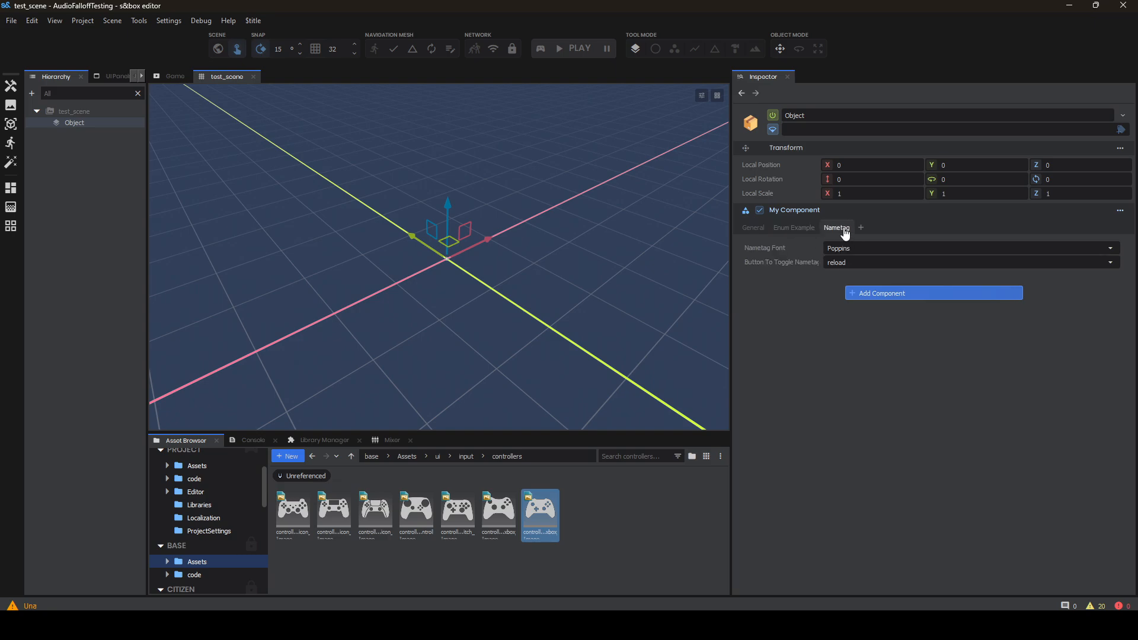
click(753, 228)
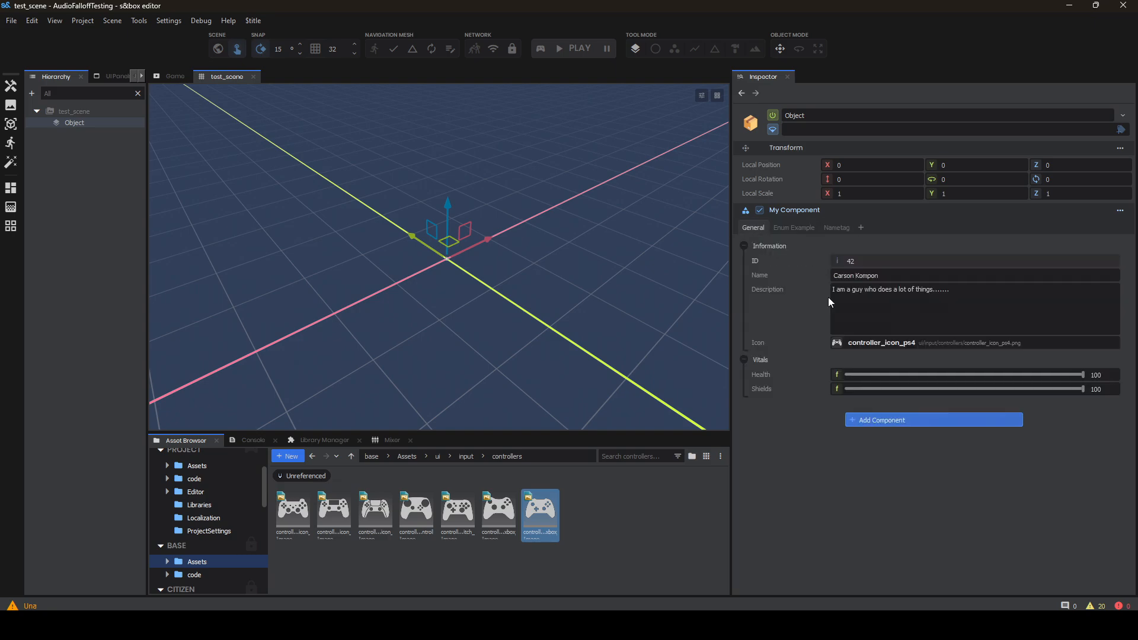
mouse_move(885, 567)
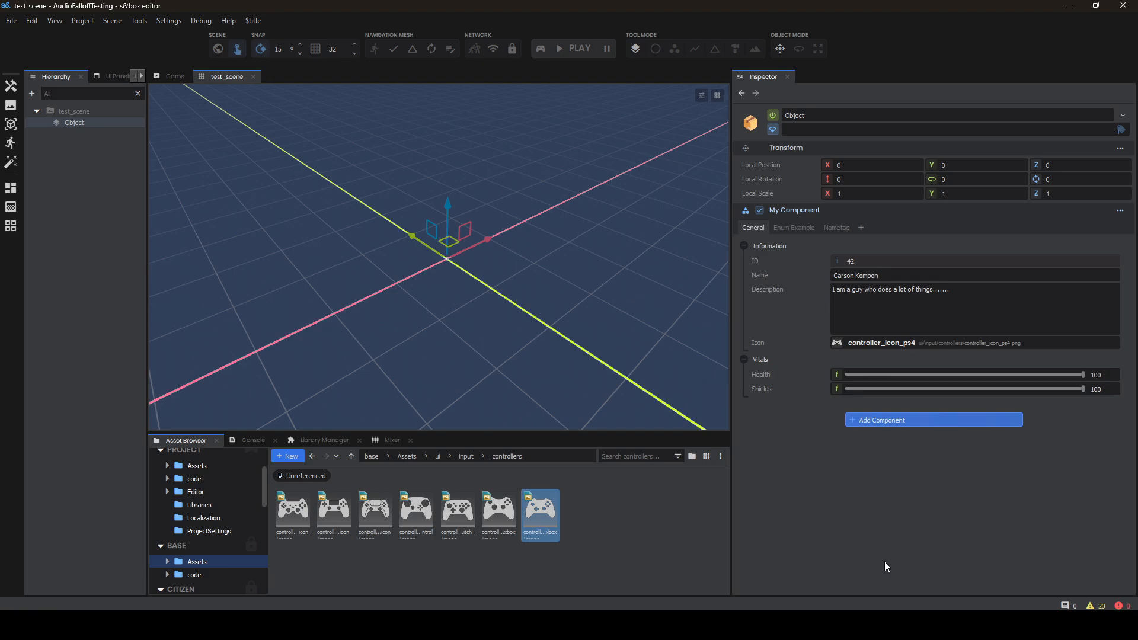
mouse_move(750, 321)
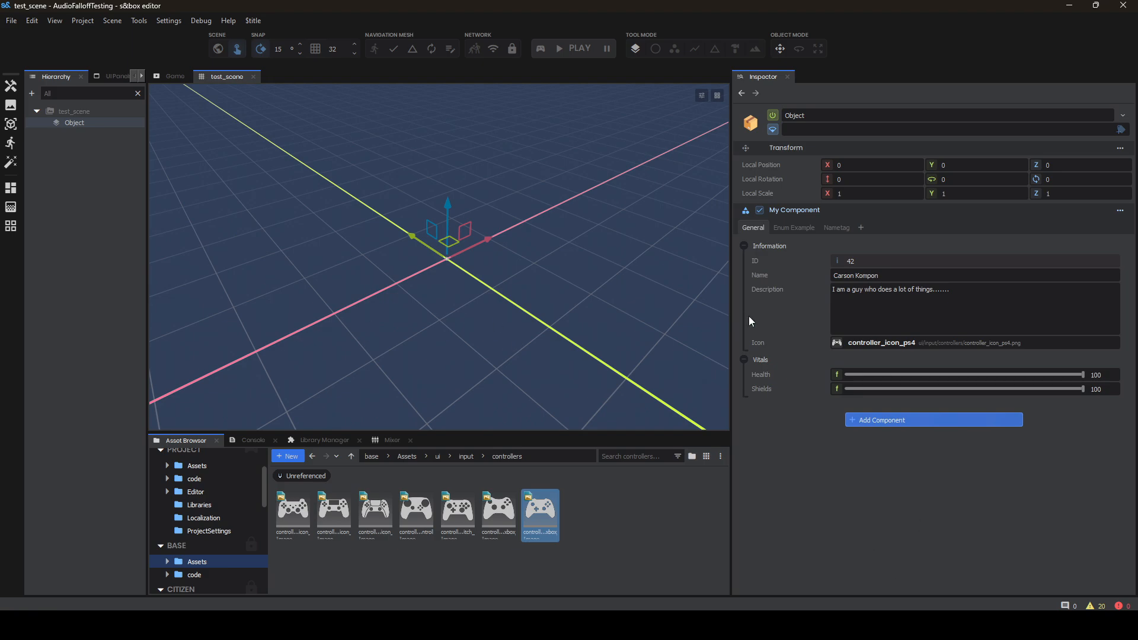